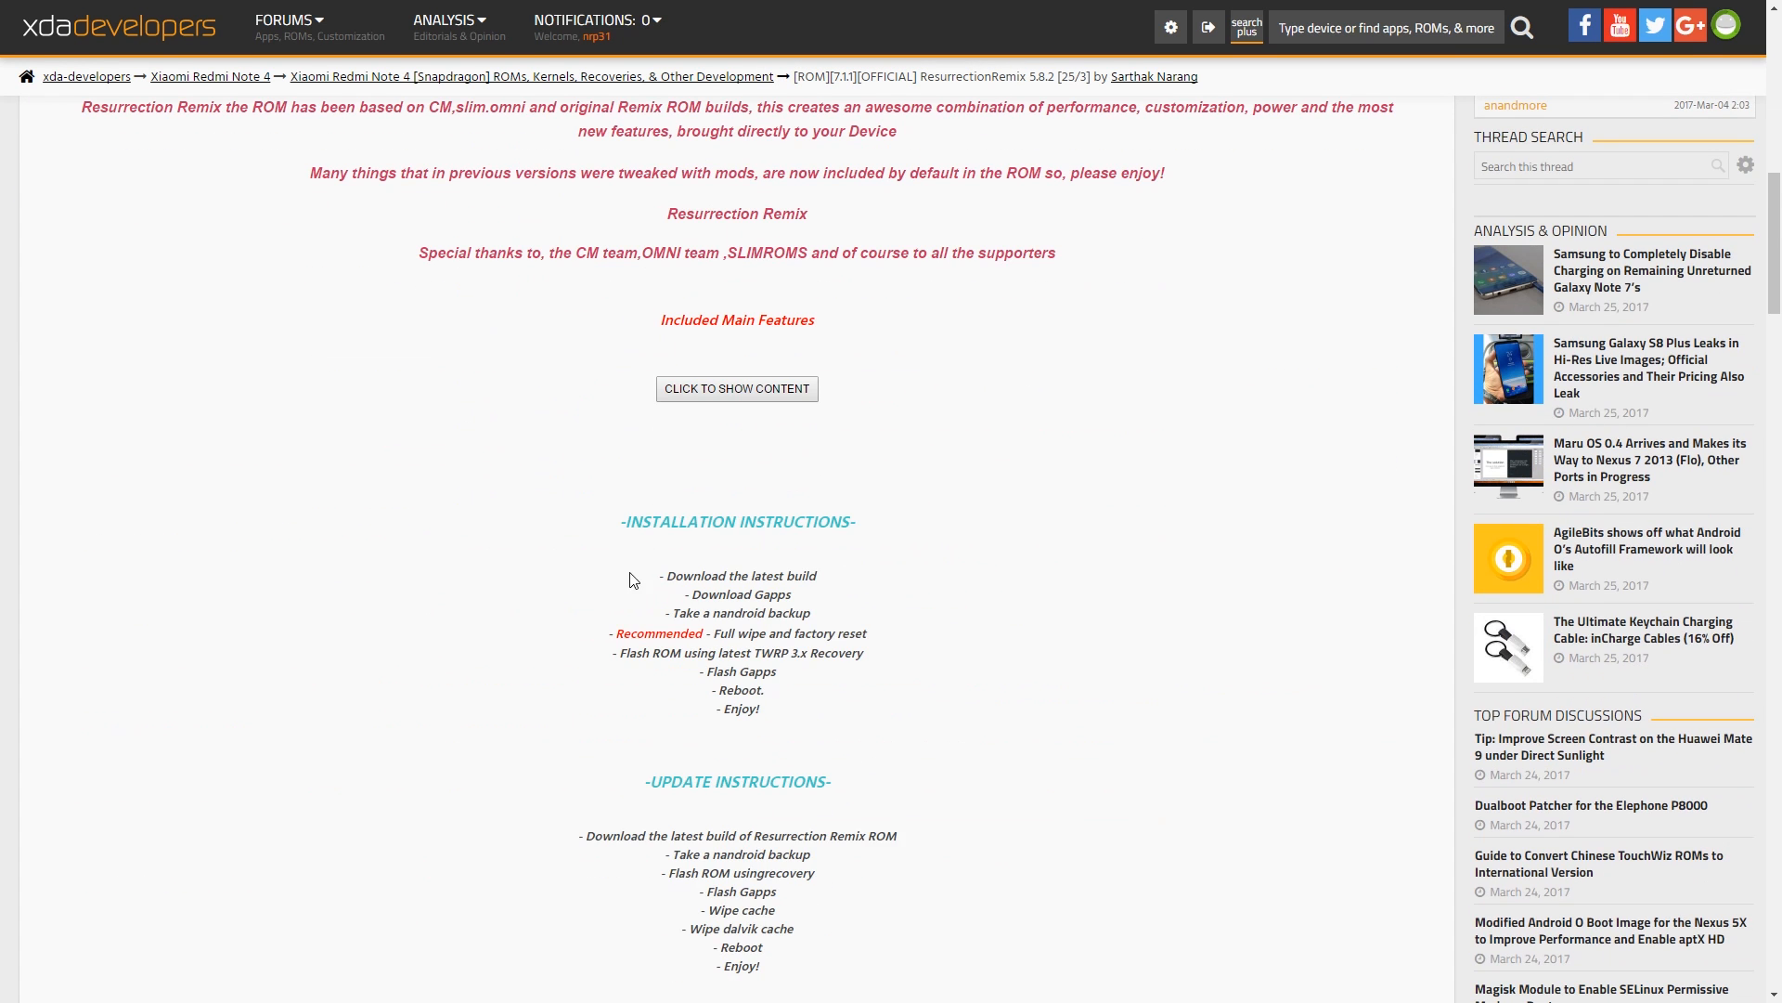
Step: Show the ROM's feature list, then follow the Open GApps 7.1 link under Installation Files
click(735, 388)
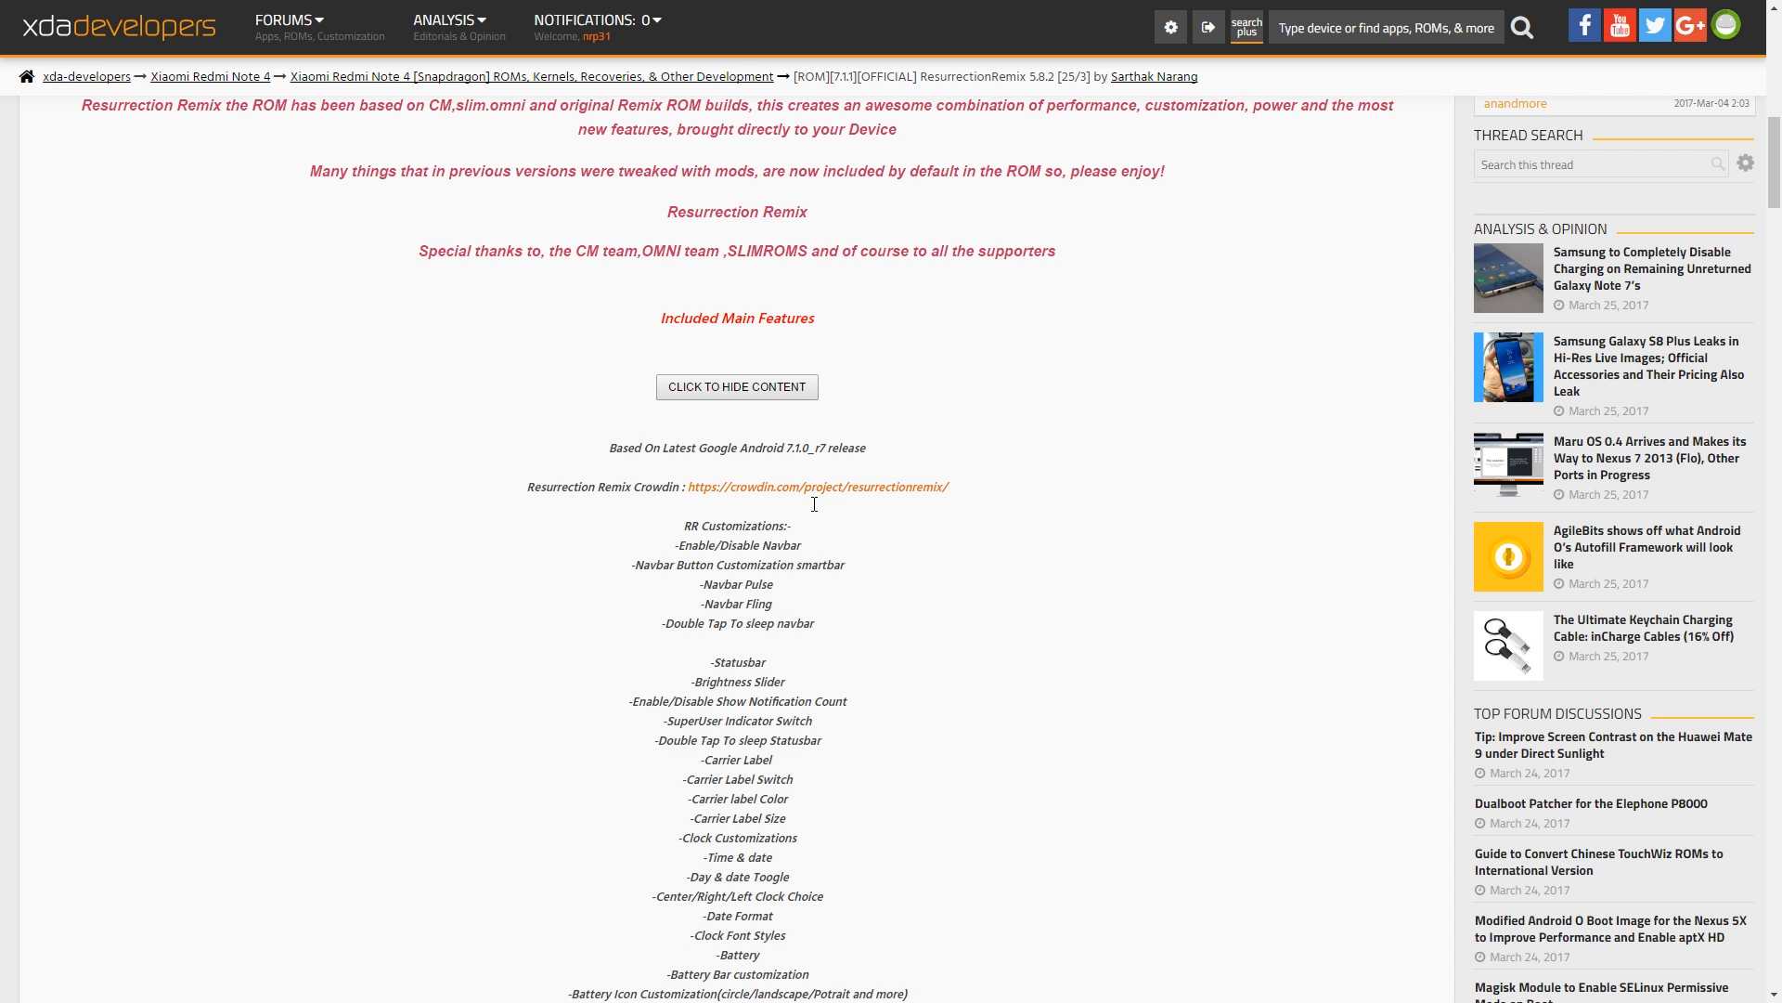
mouse_move(812, 510)
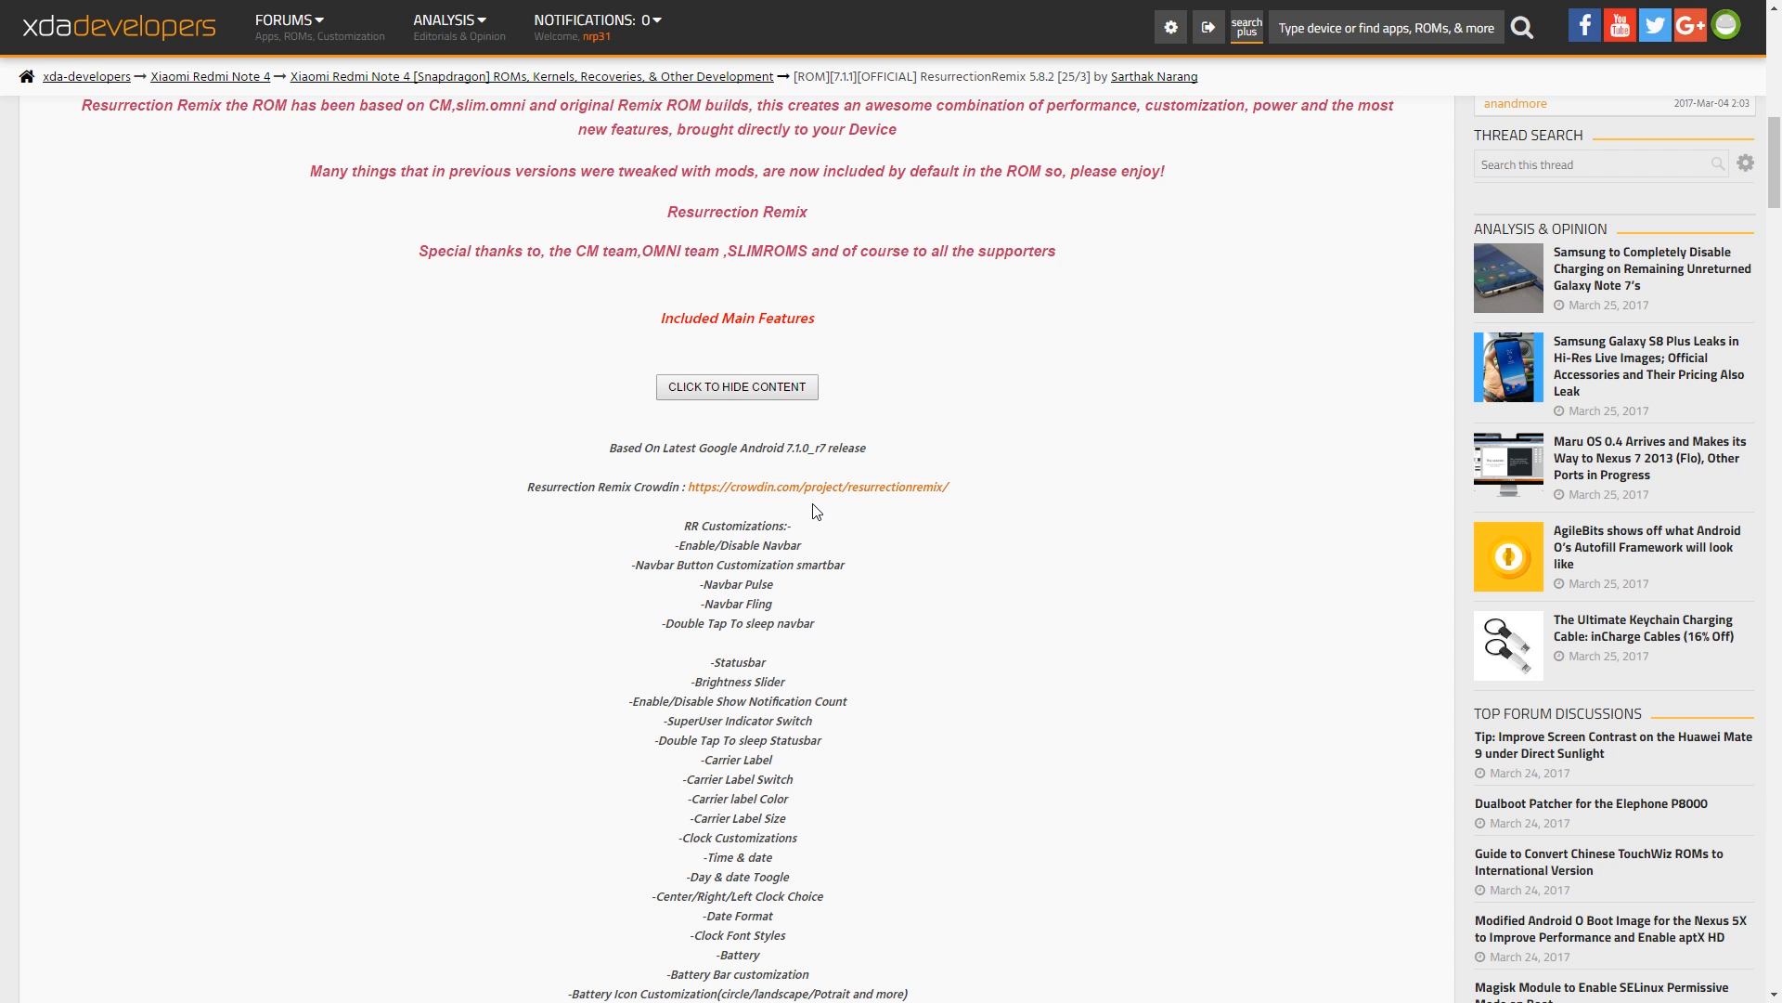
scroll(down, 3)
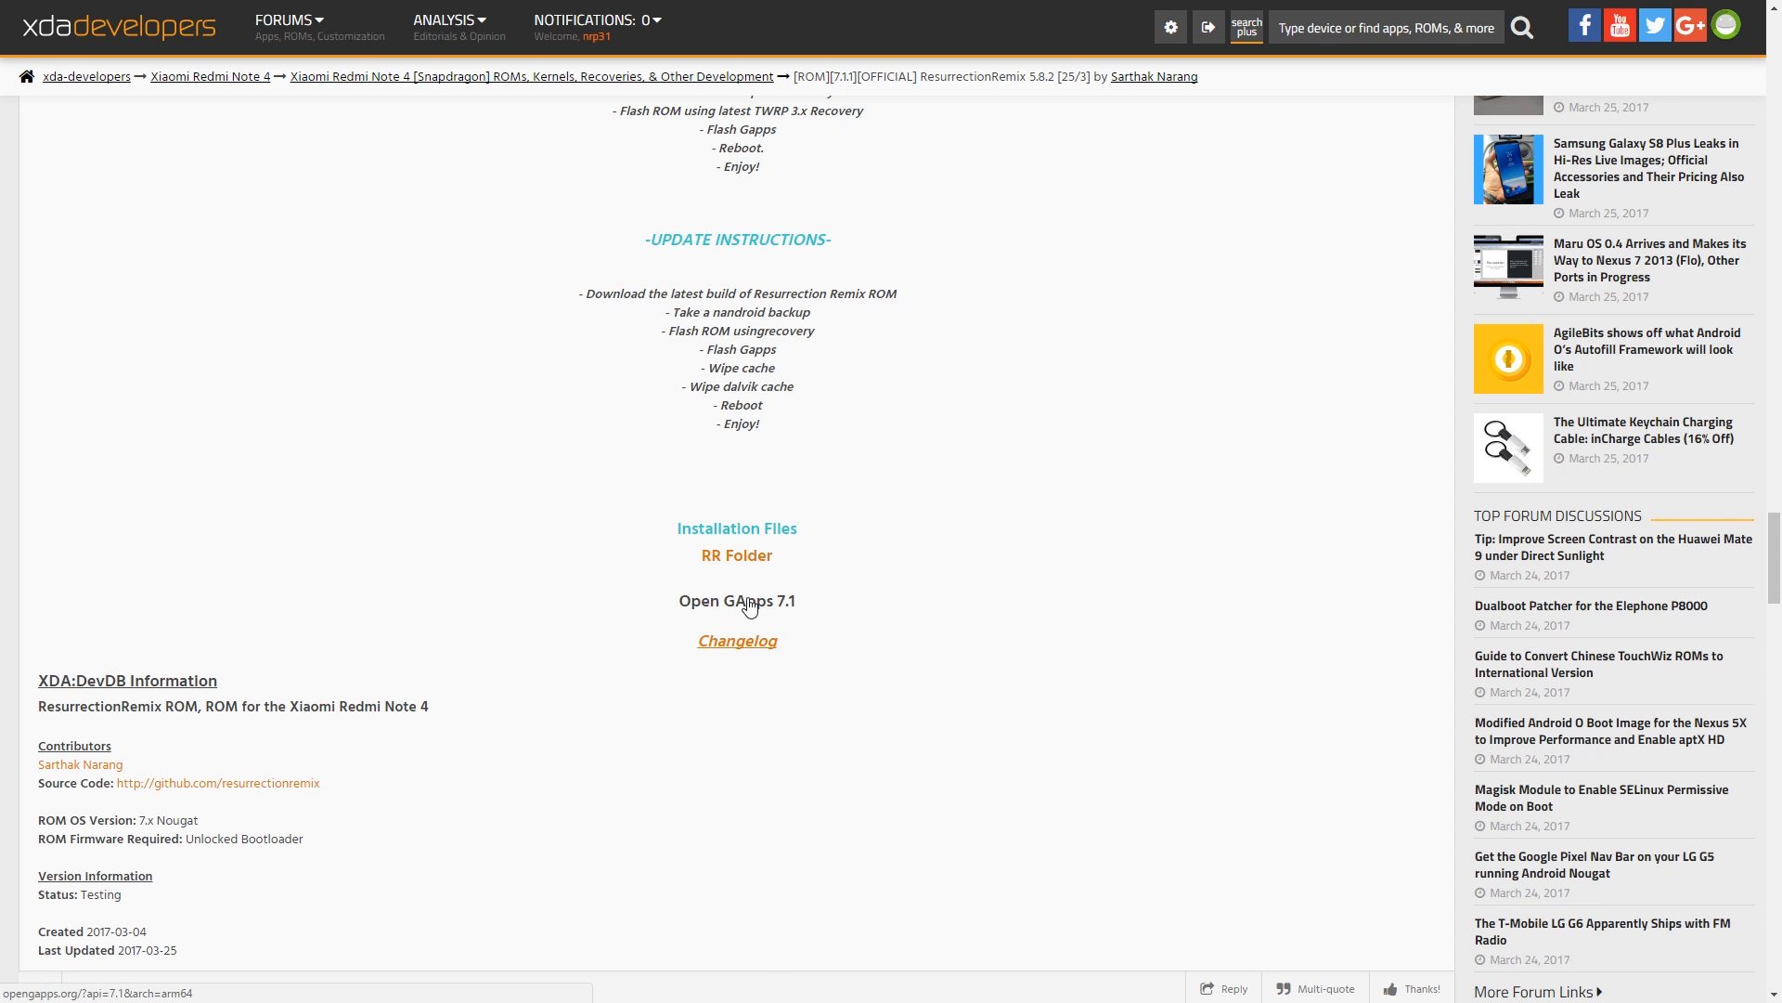
click(736, 600)
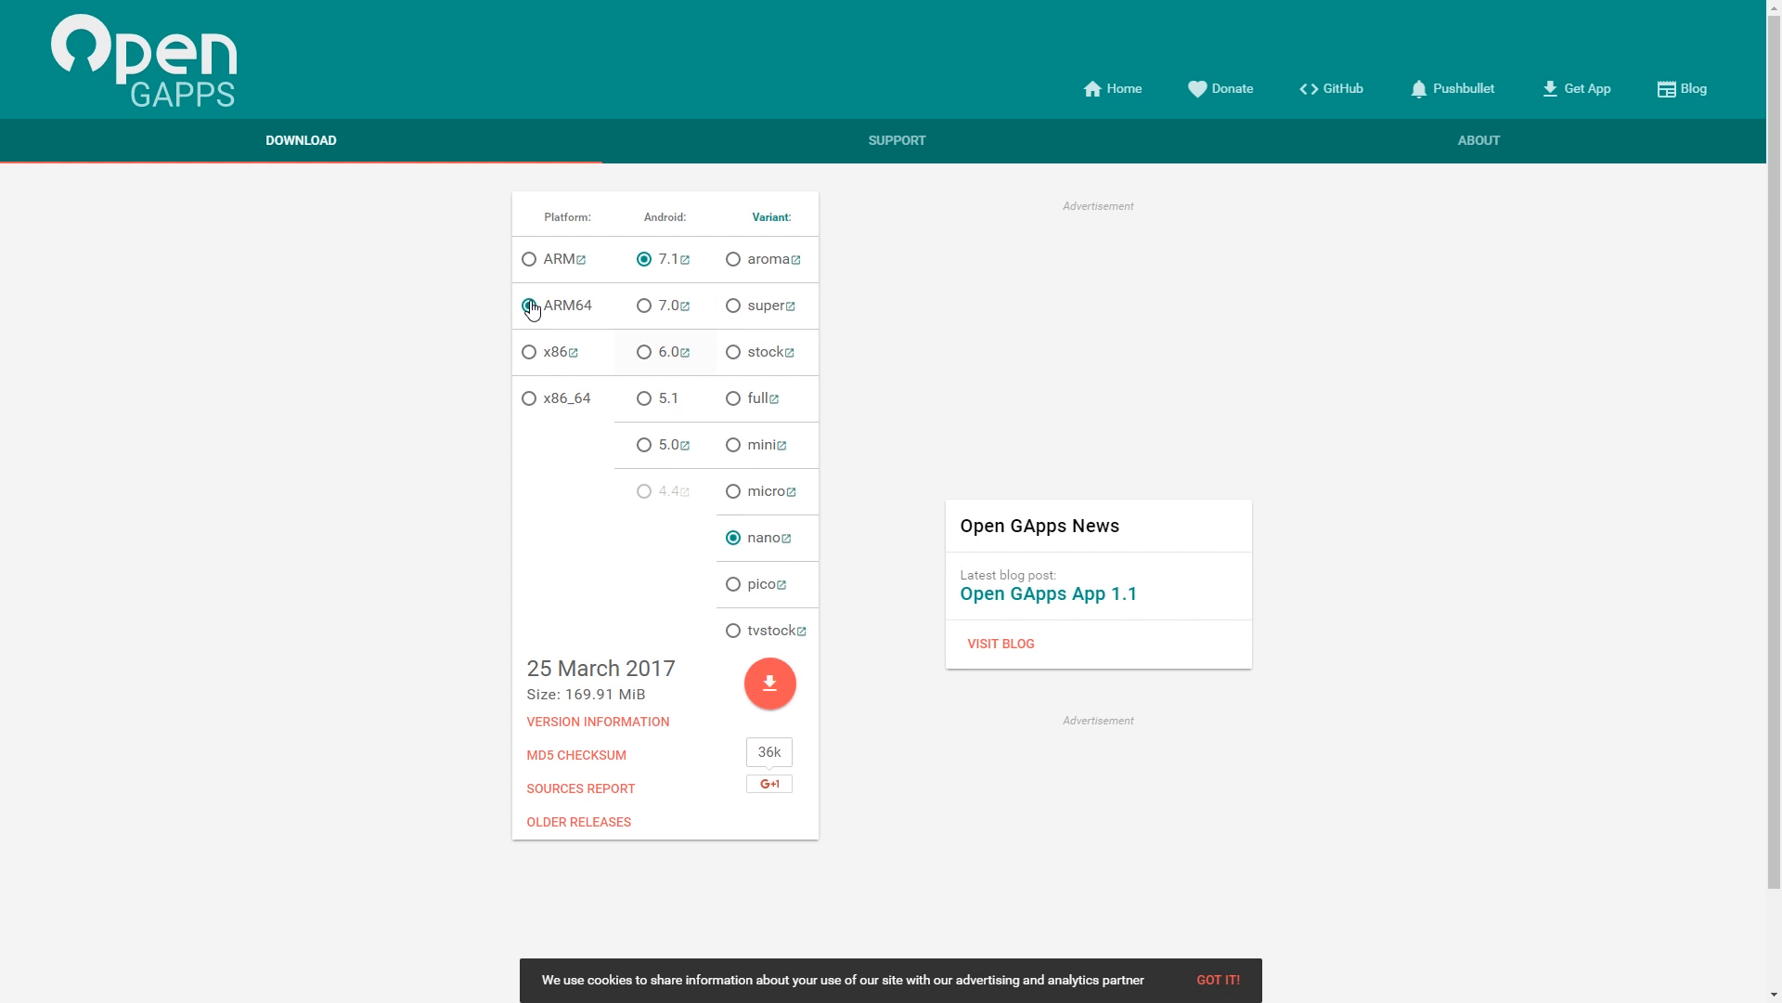
Step: Download the nano Open GApps package for ARM64, Android 7.1
click(527, 306)
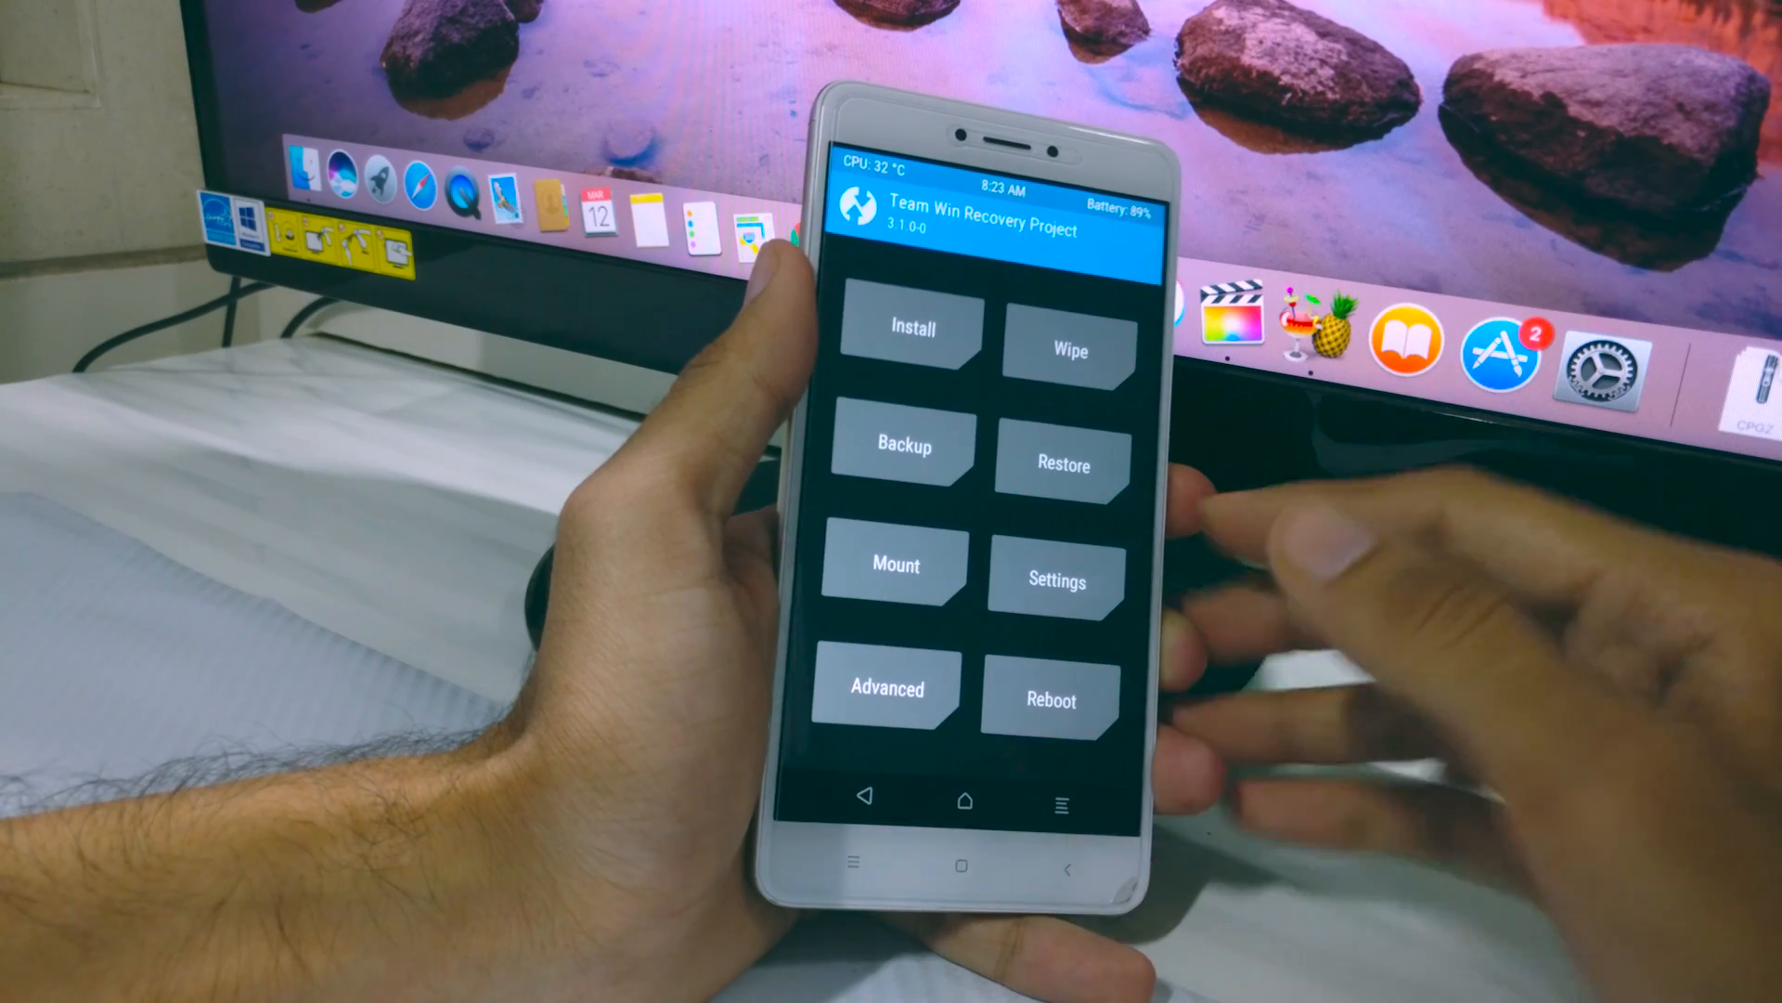
Step: Advanced-wipe the Dalvik, System, Data and Cache partitions in TWRP
click(1064, 346)
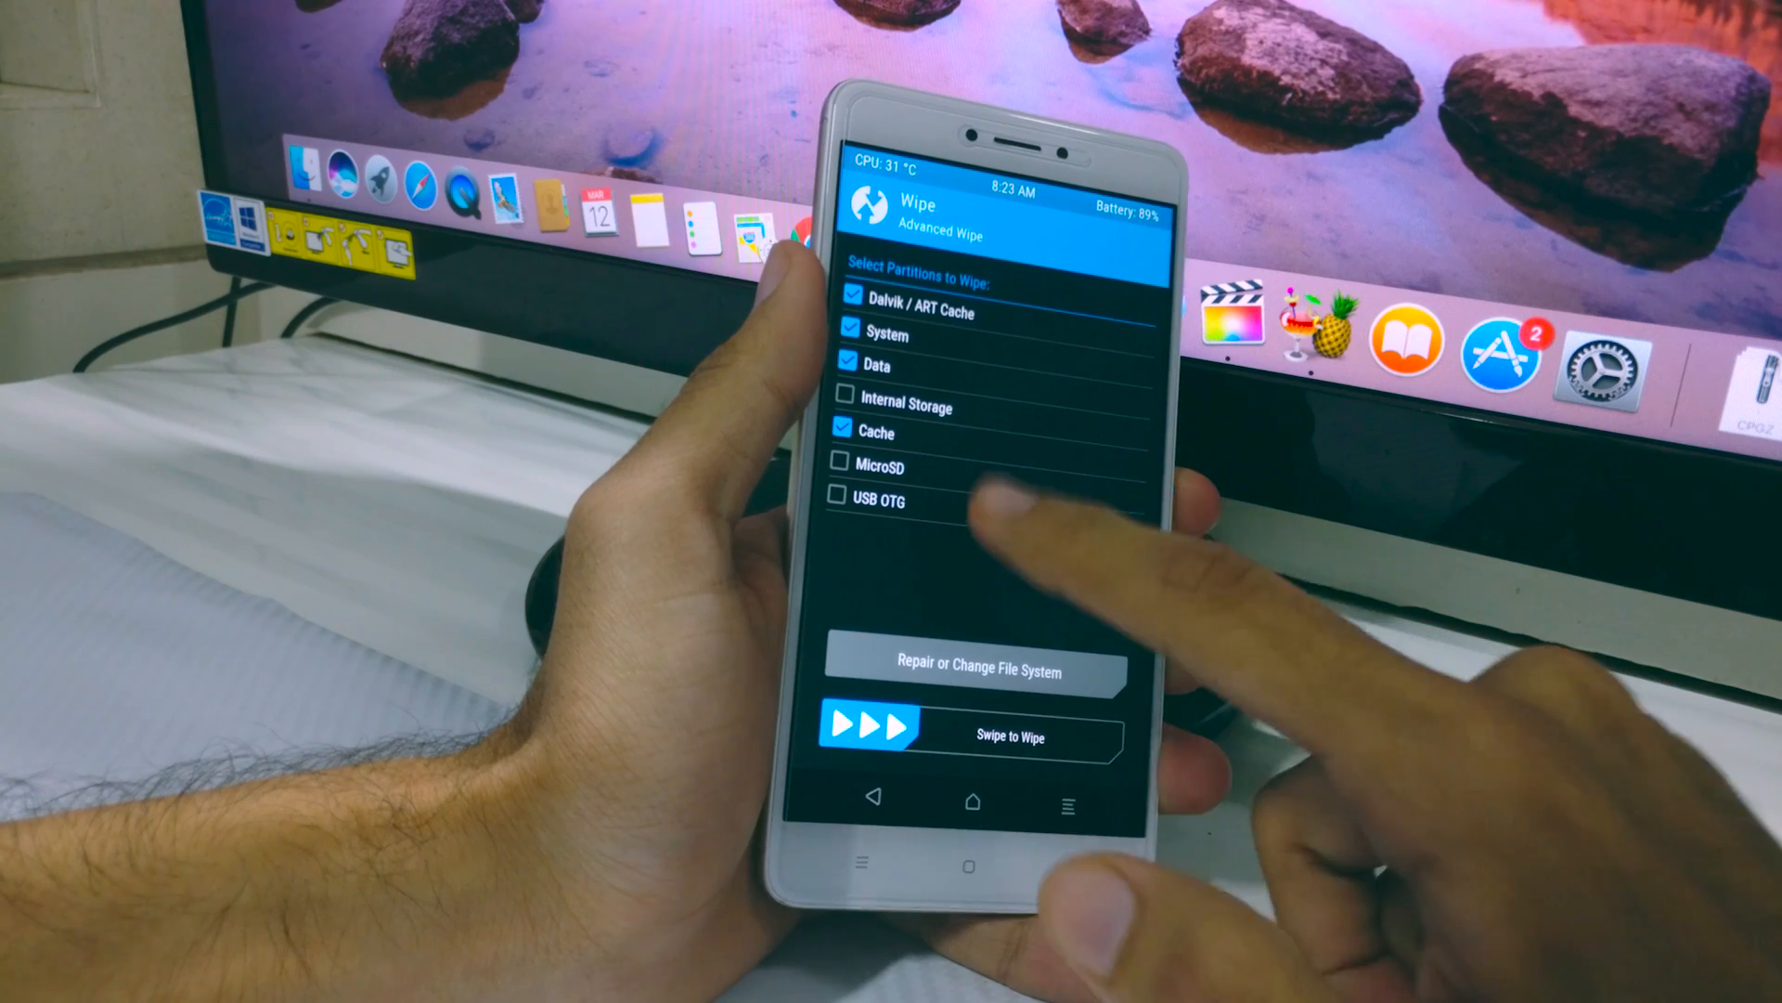
drag(876, 735, 1091, 736)
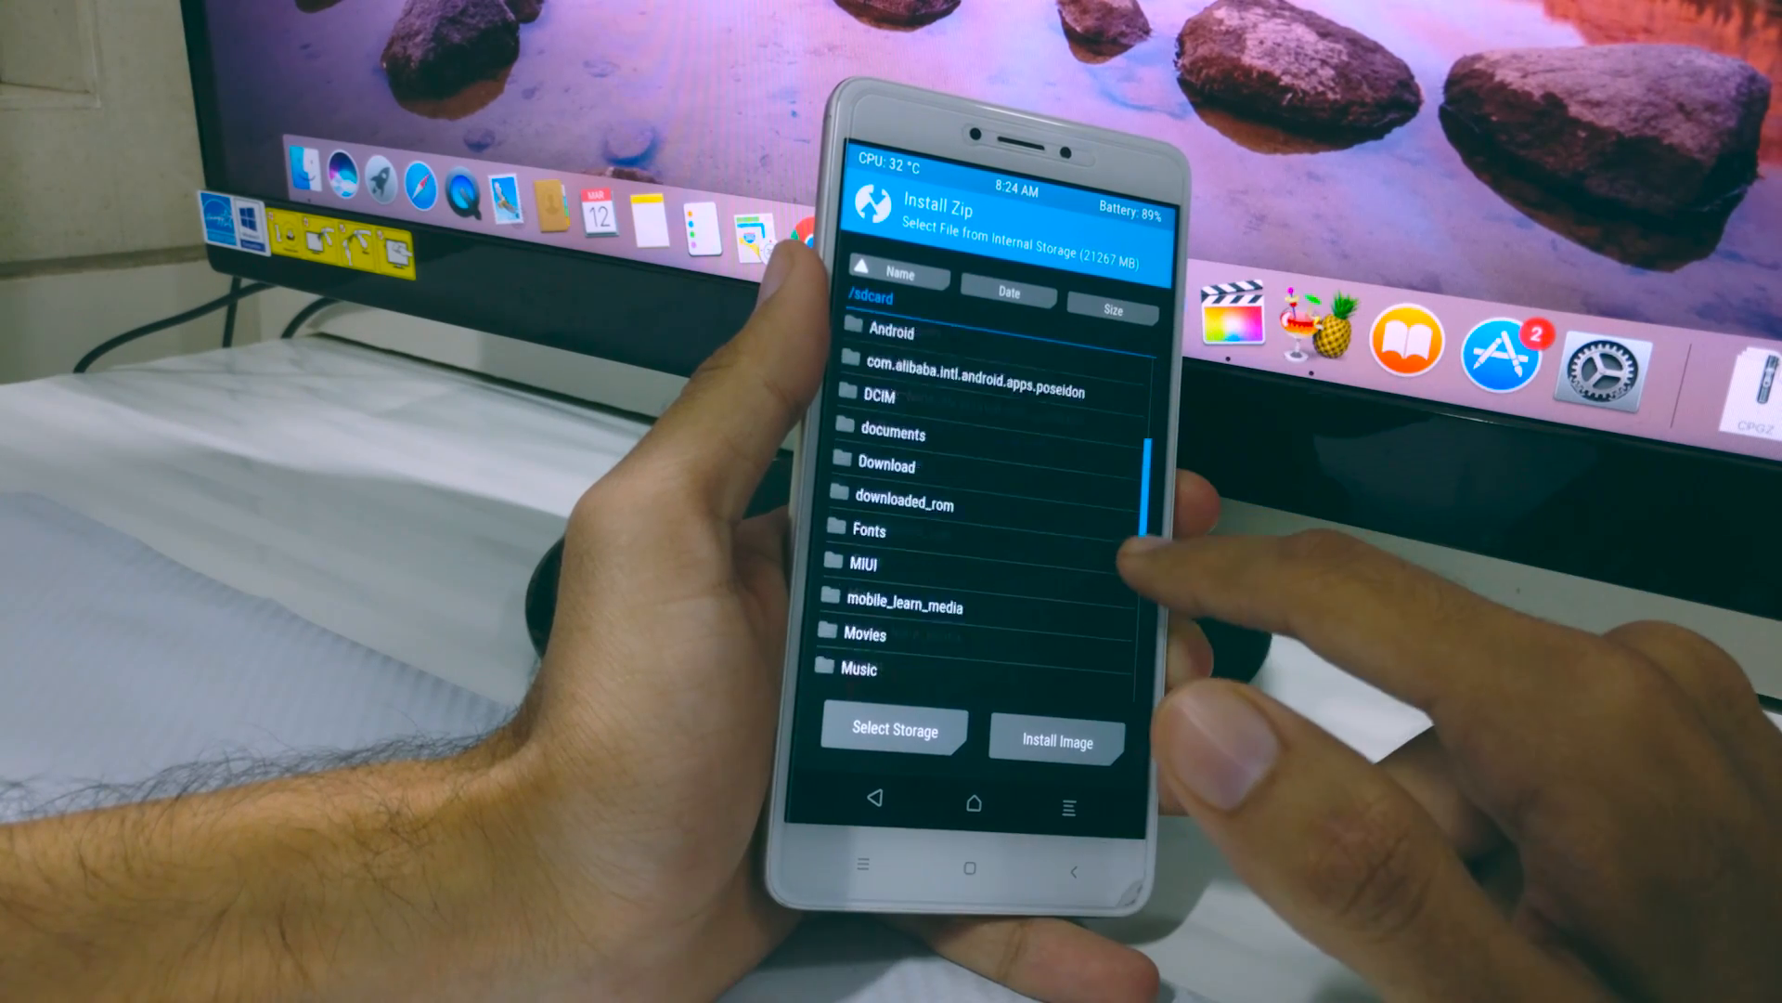
scroll(down, 3)
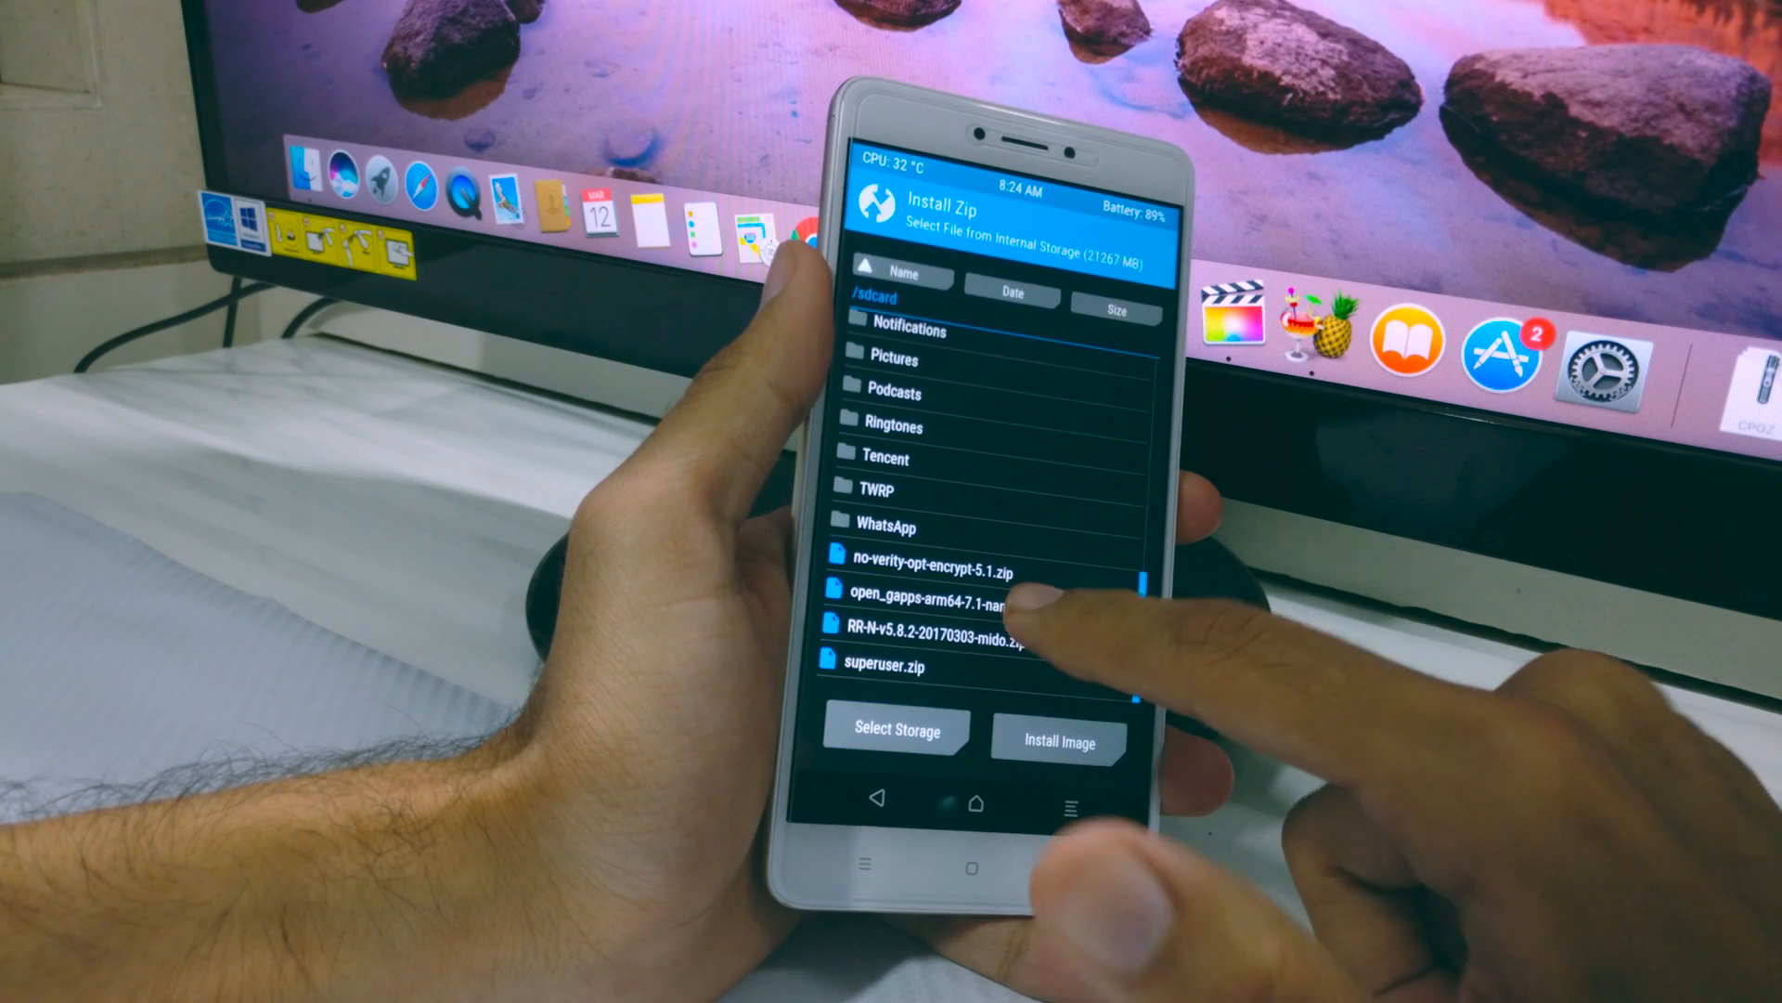
Step: Flash the ROM and GApps zips, wipe cache/Dalvik, and reboot to system
click(938, 633)
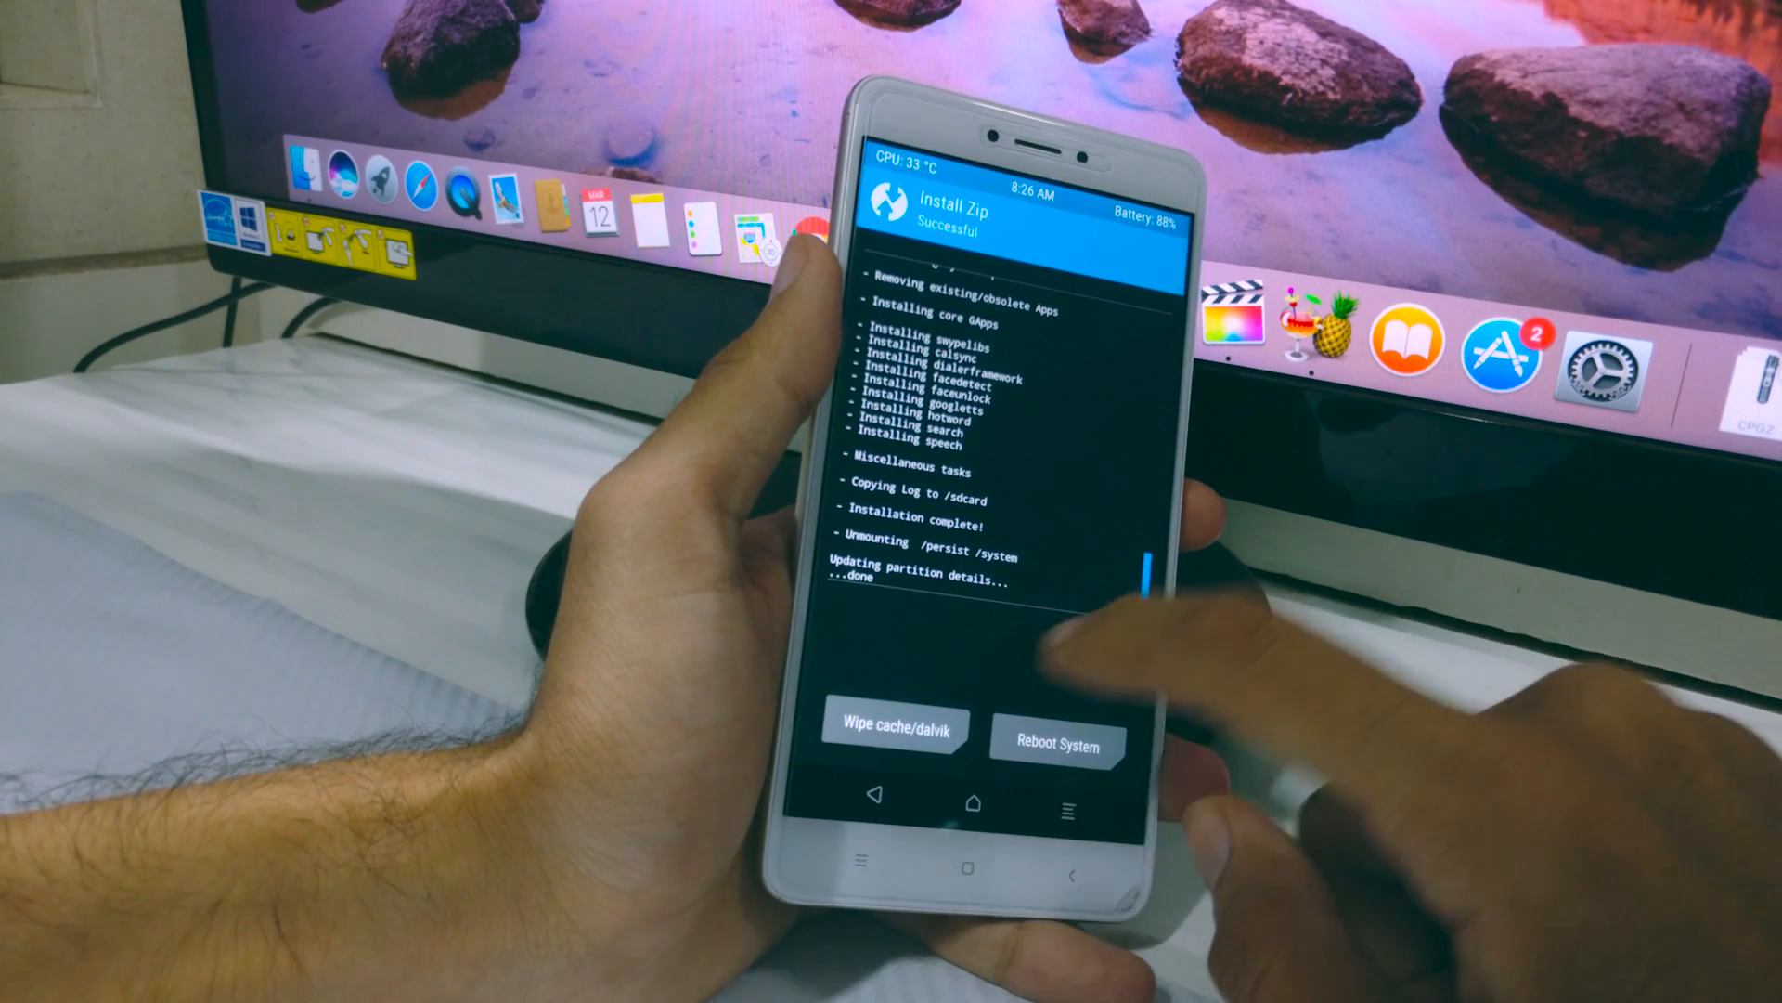
click(895, 729)
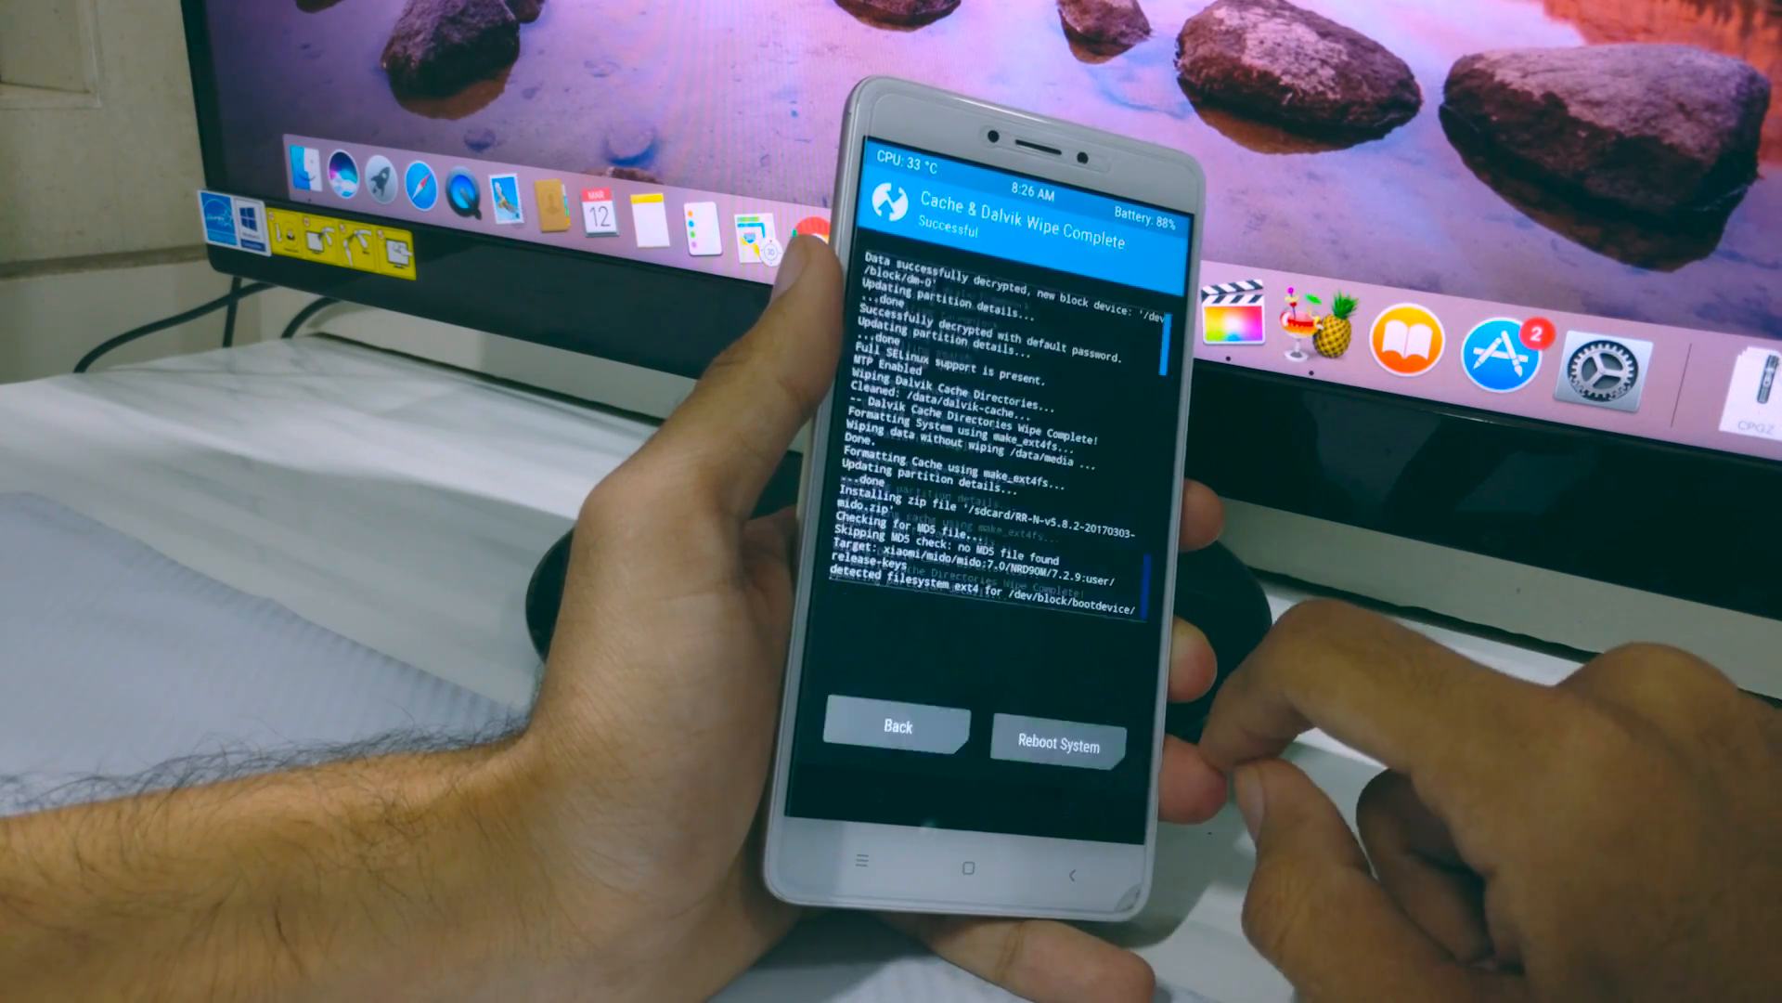
click(1057, 744)
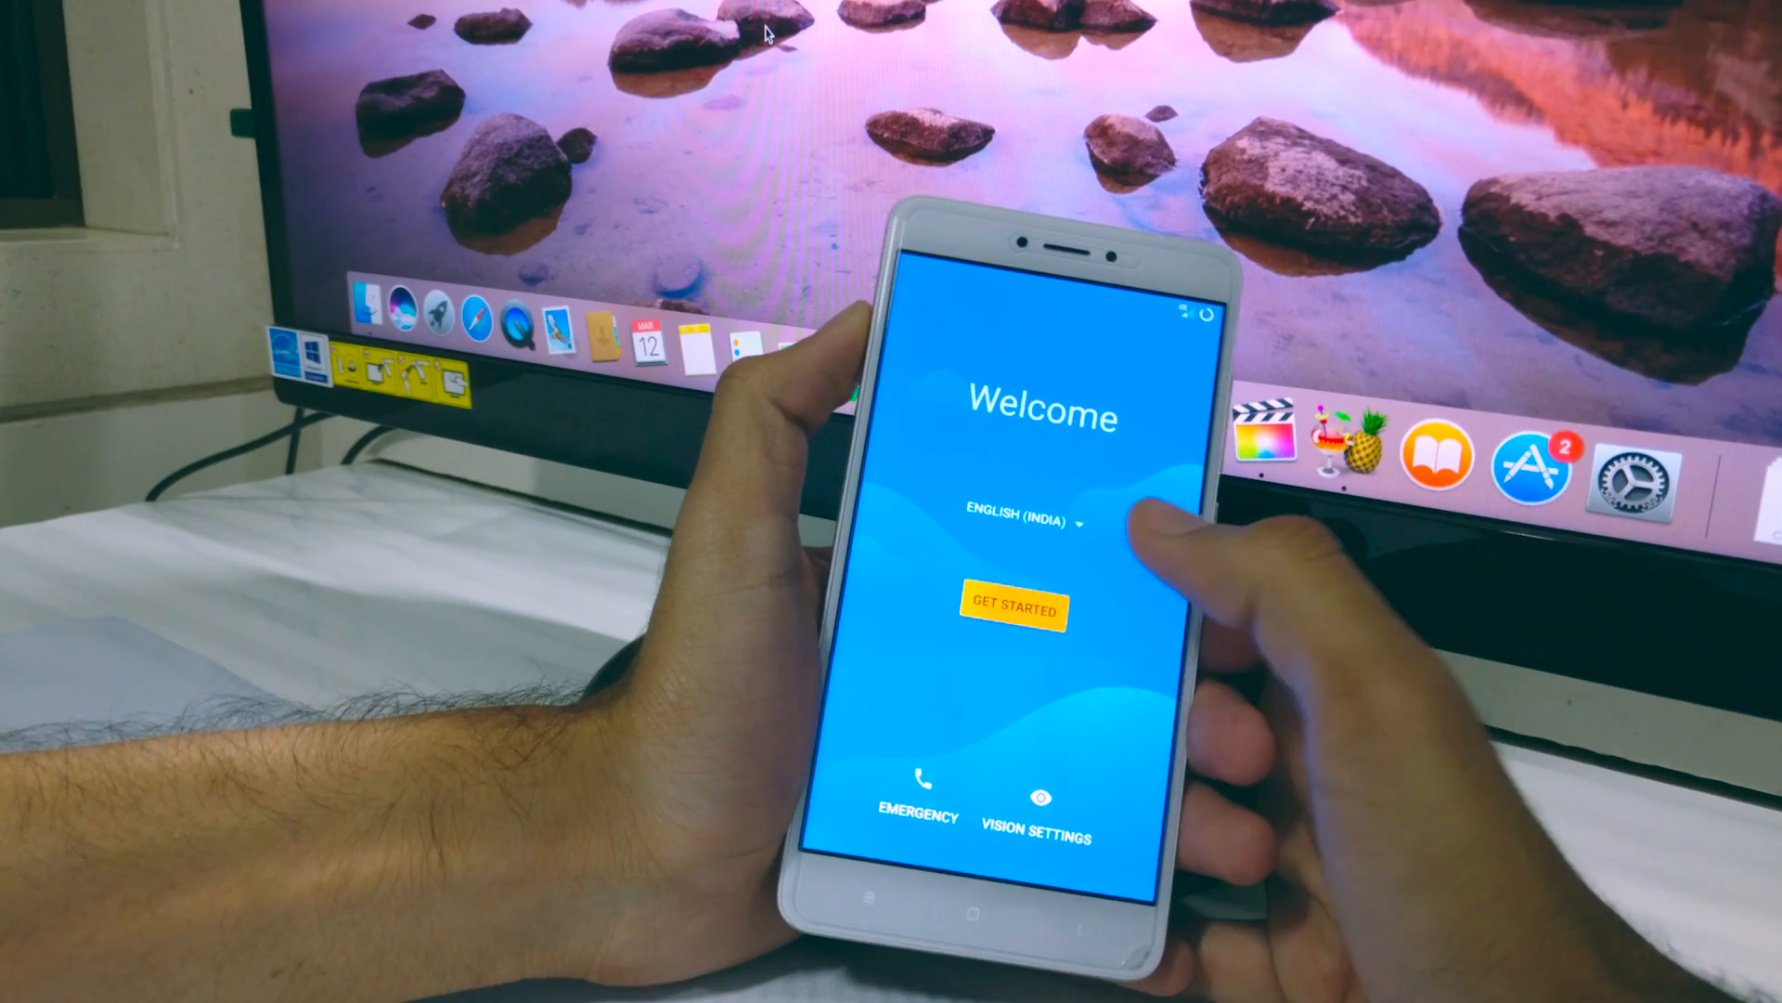
Step: Tap GET STARTED on the Resurrection Remix Welcome screen to run the setup wizard
click(1012, 609)
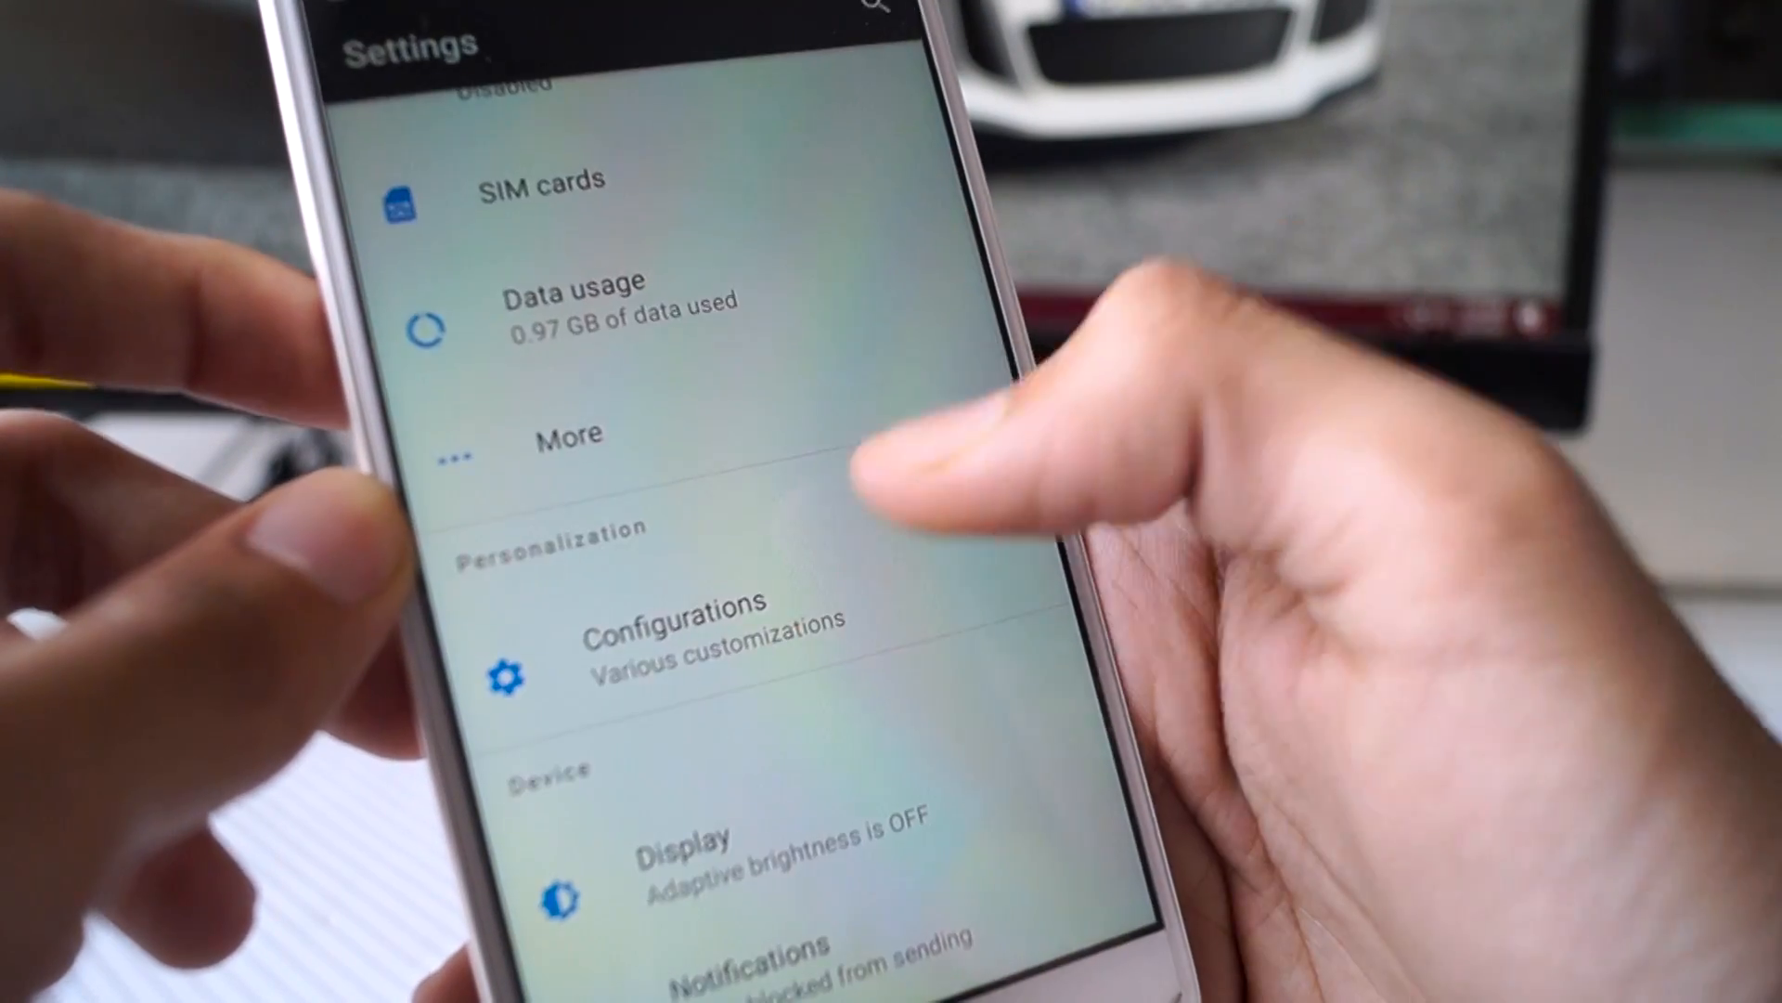
Step: Open Configurations in Settings and switch to its Gestures tab
click(671, 648)
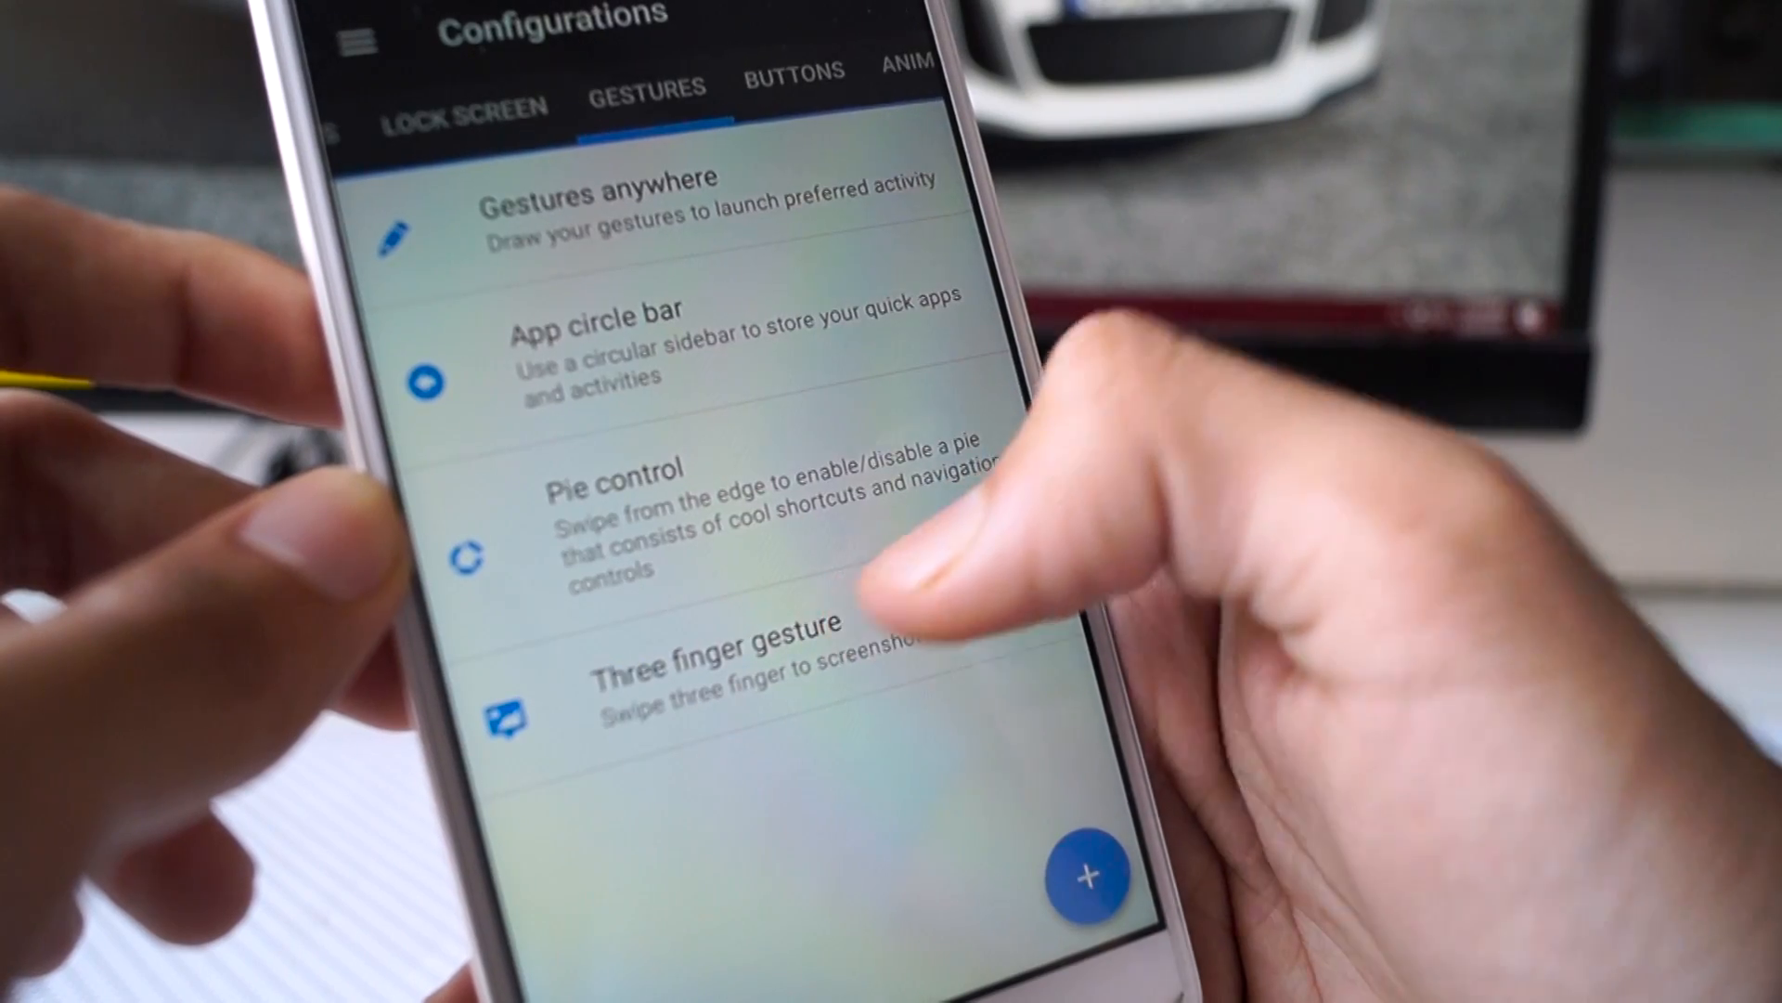
click(648, 89)
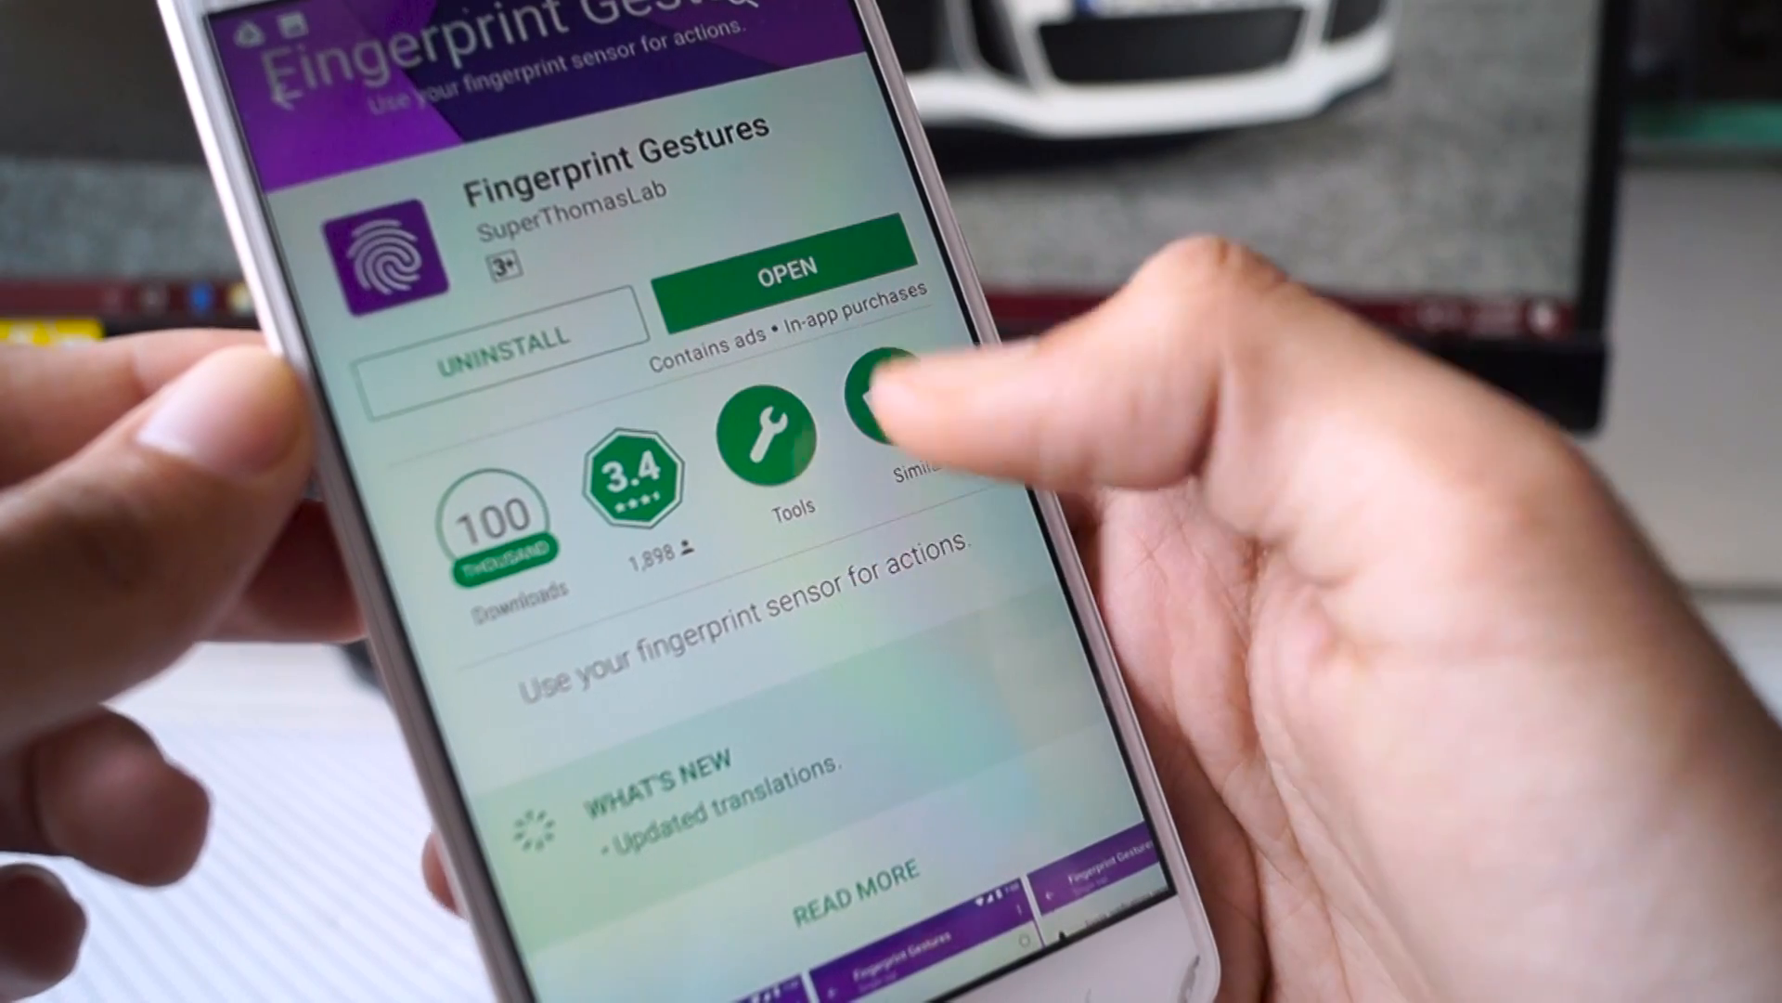
Step: Launch Fingerprint Gestures and set Single tap to toggle the notifications panel
click(780, 266)
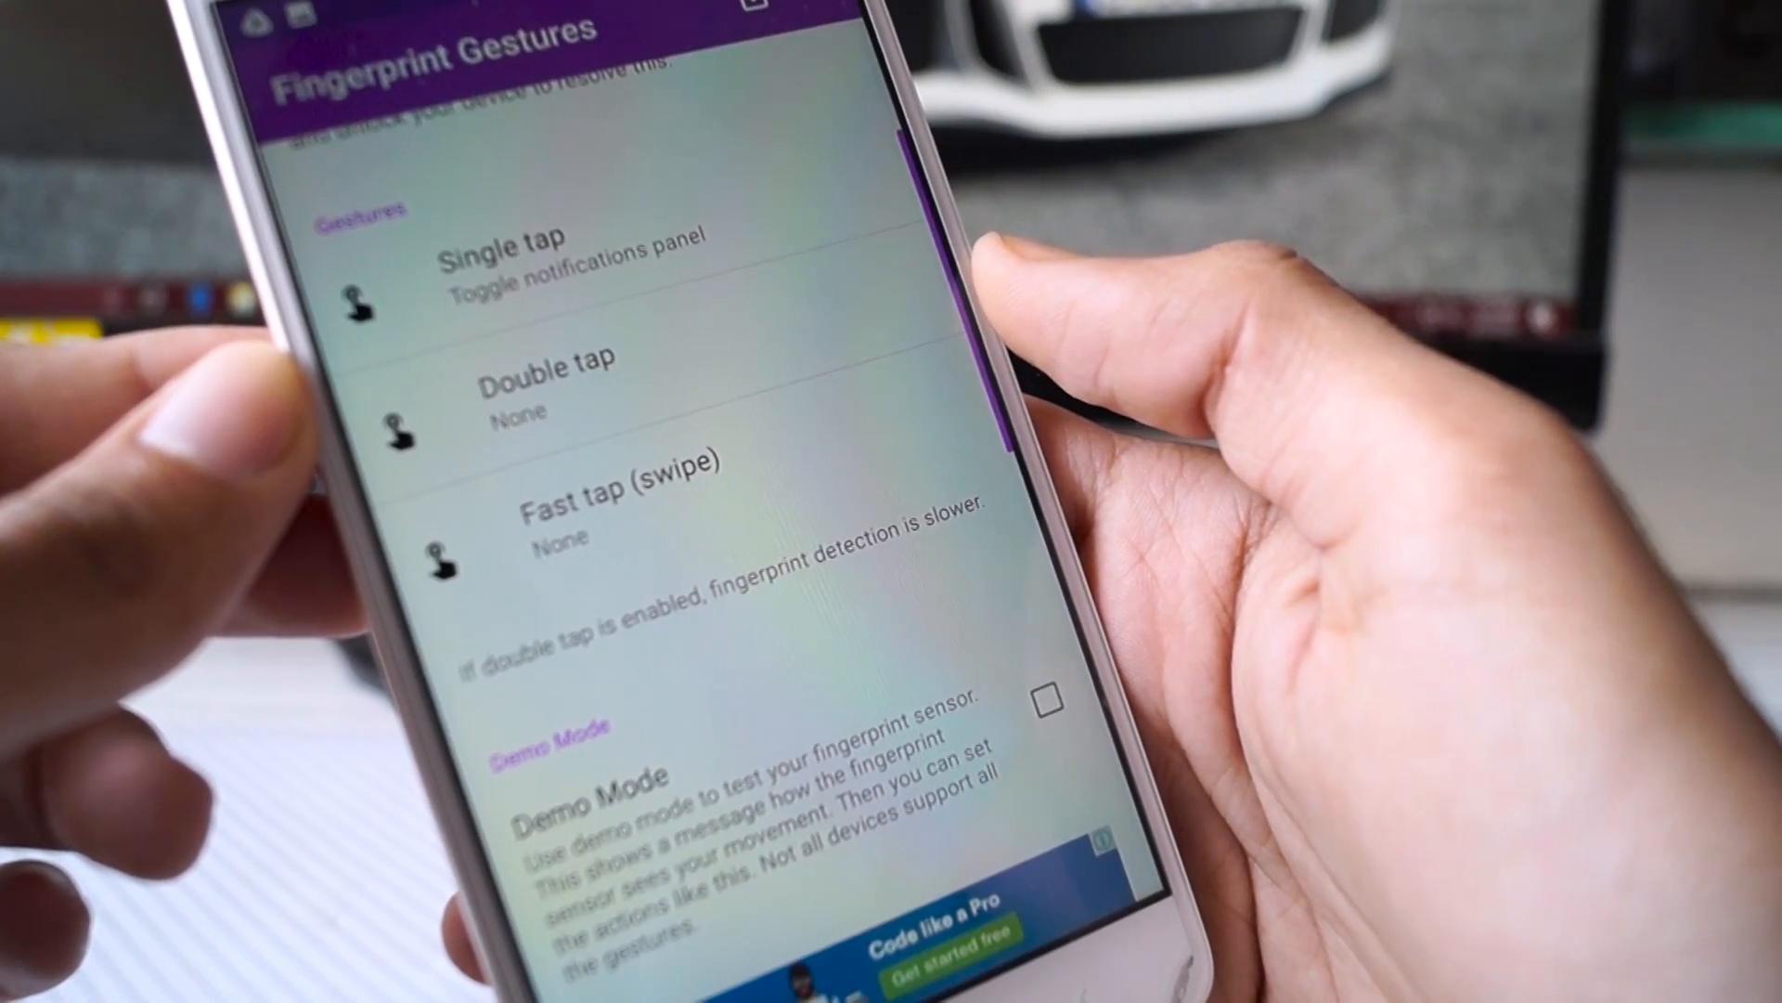
click(512, 245)
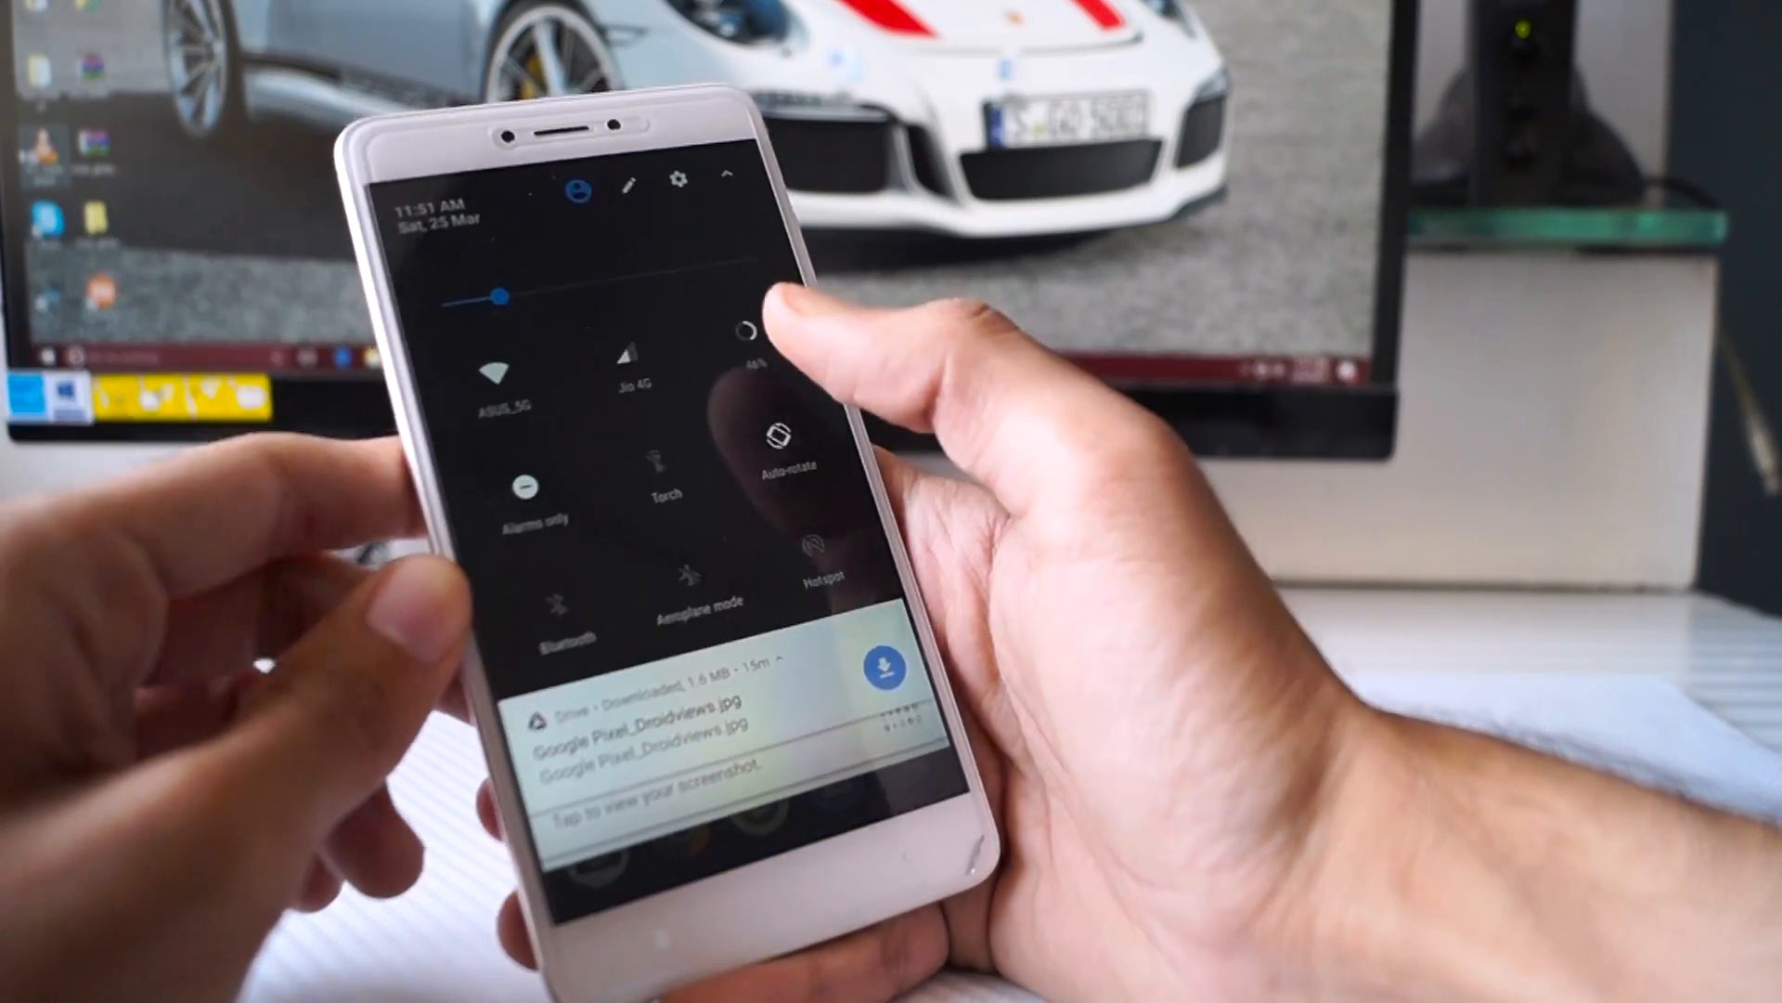
Step: Open Settings from quick settings and enter the Configurations section
click(679, 181)
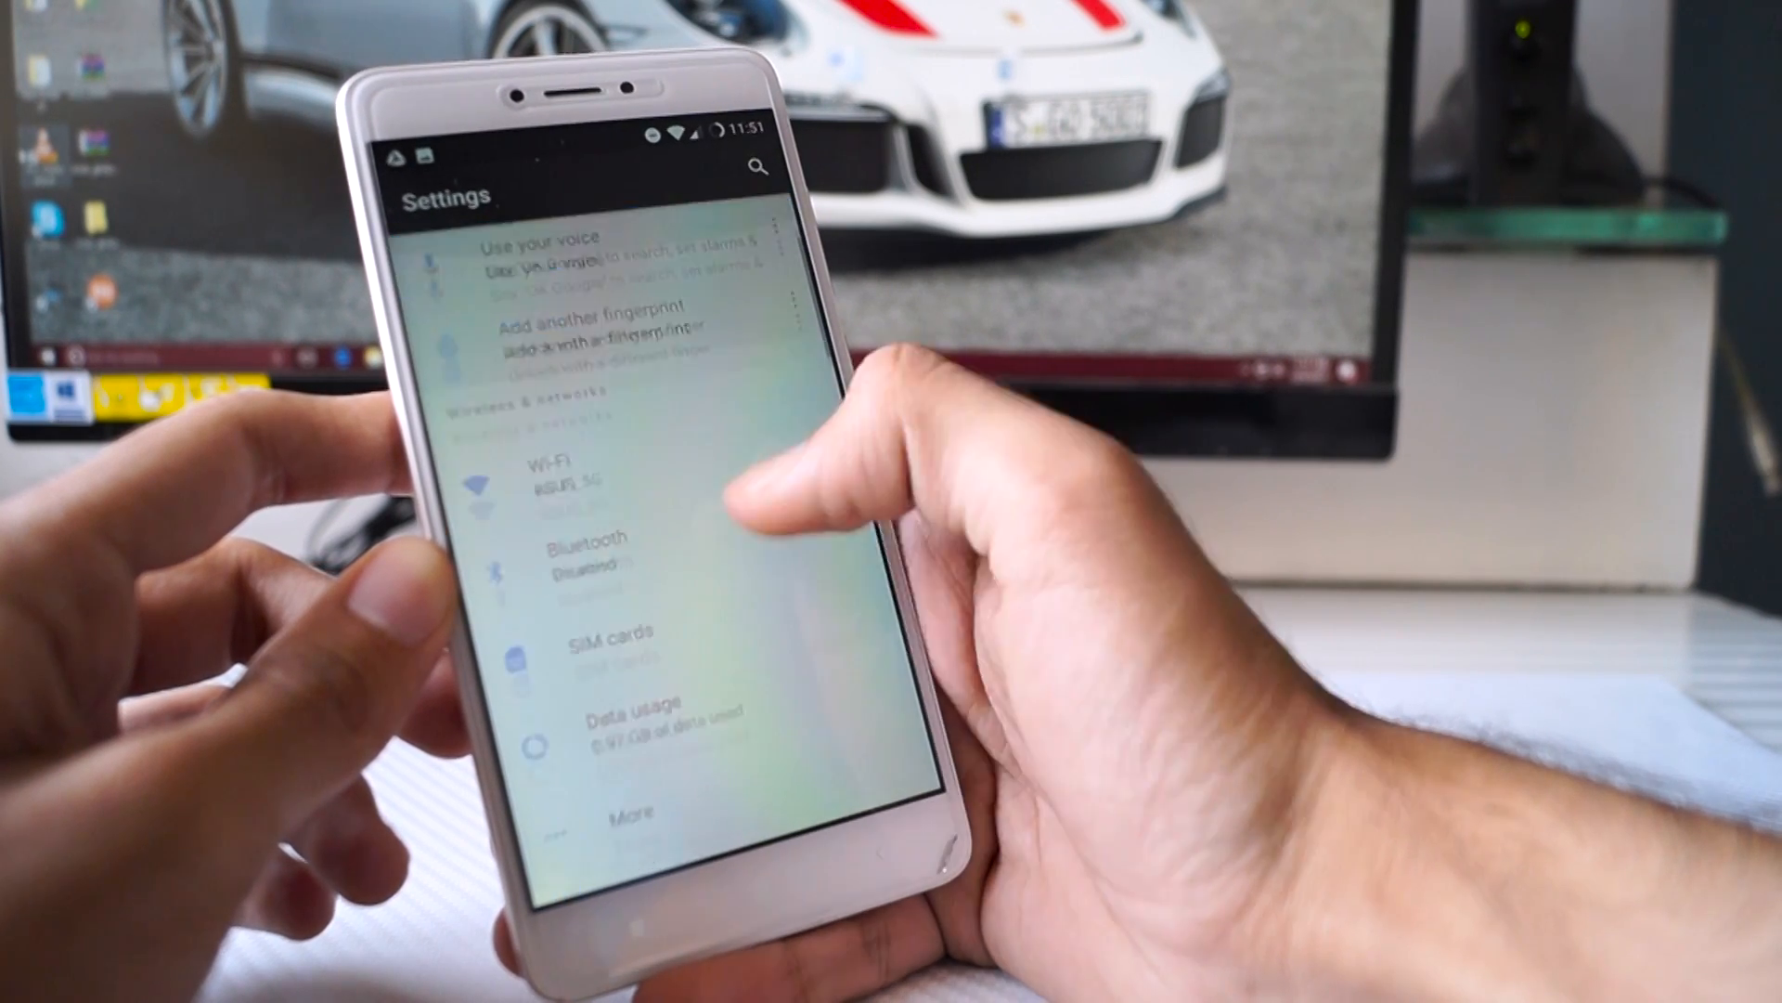
scroll(down, 3)
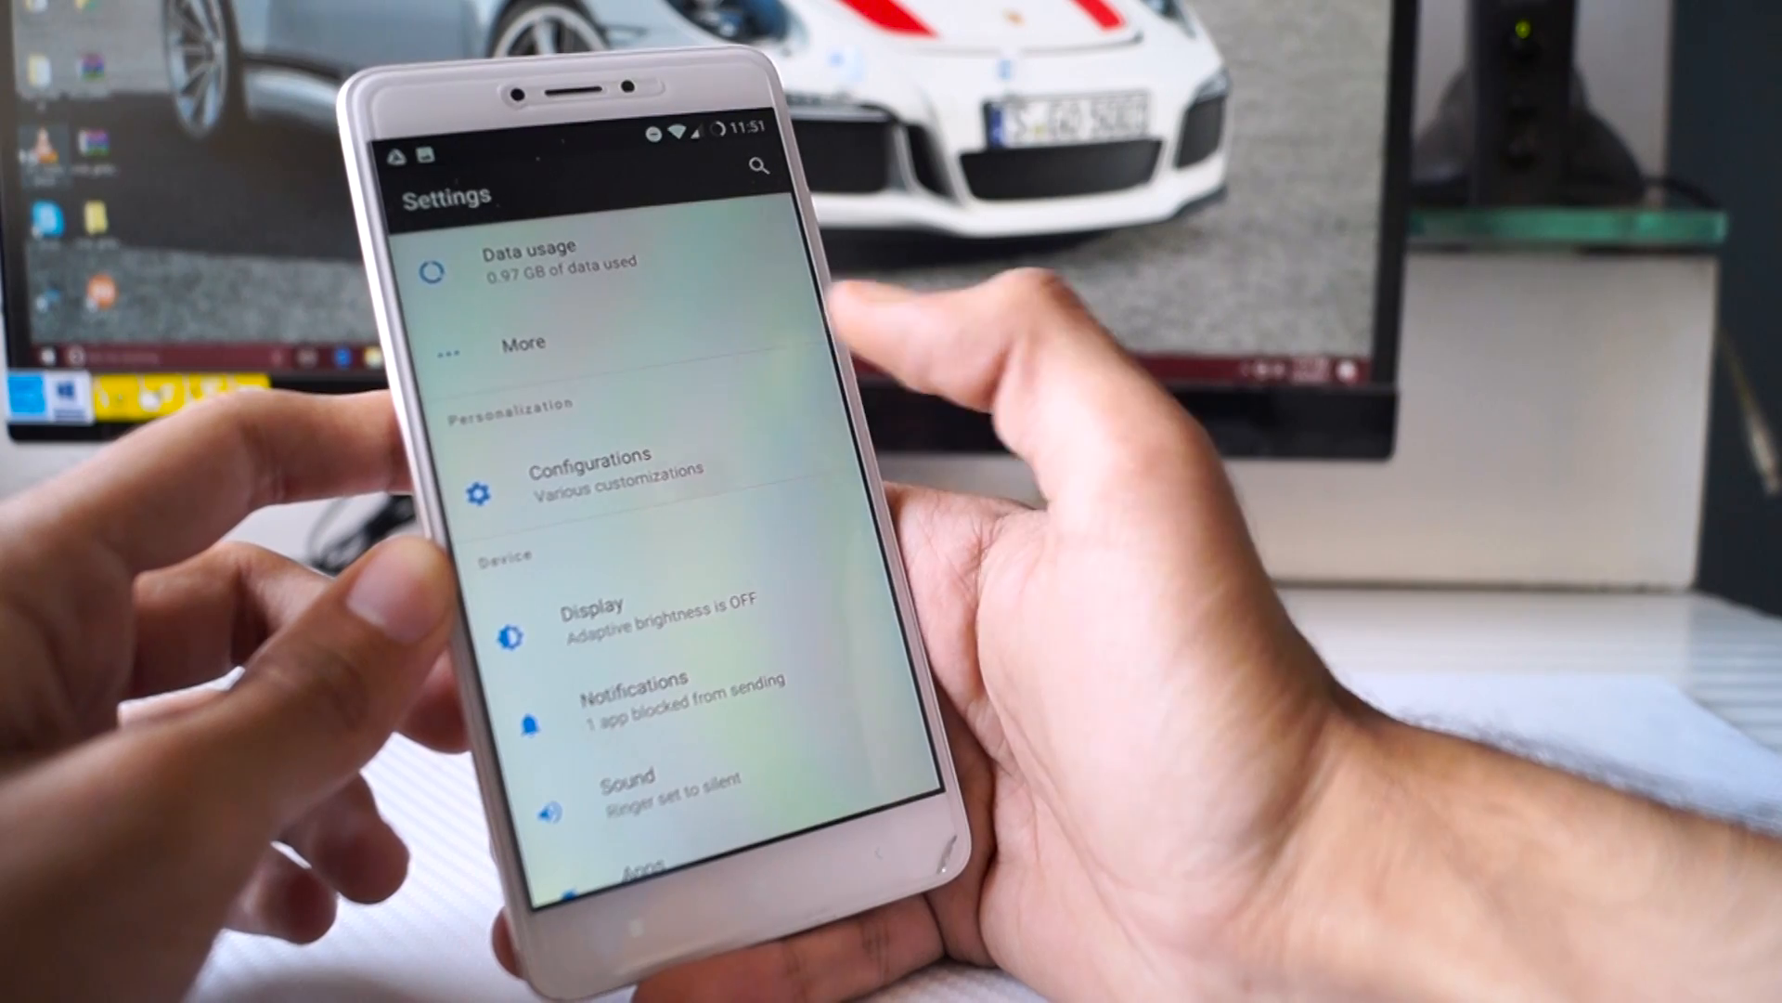
click(591, 477)
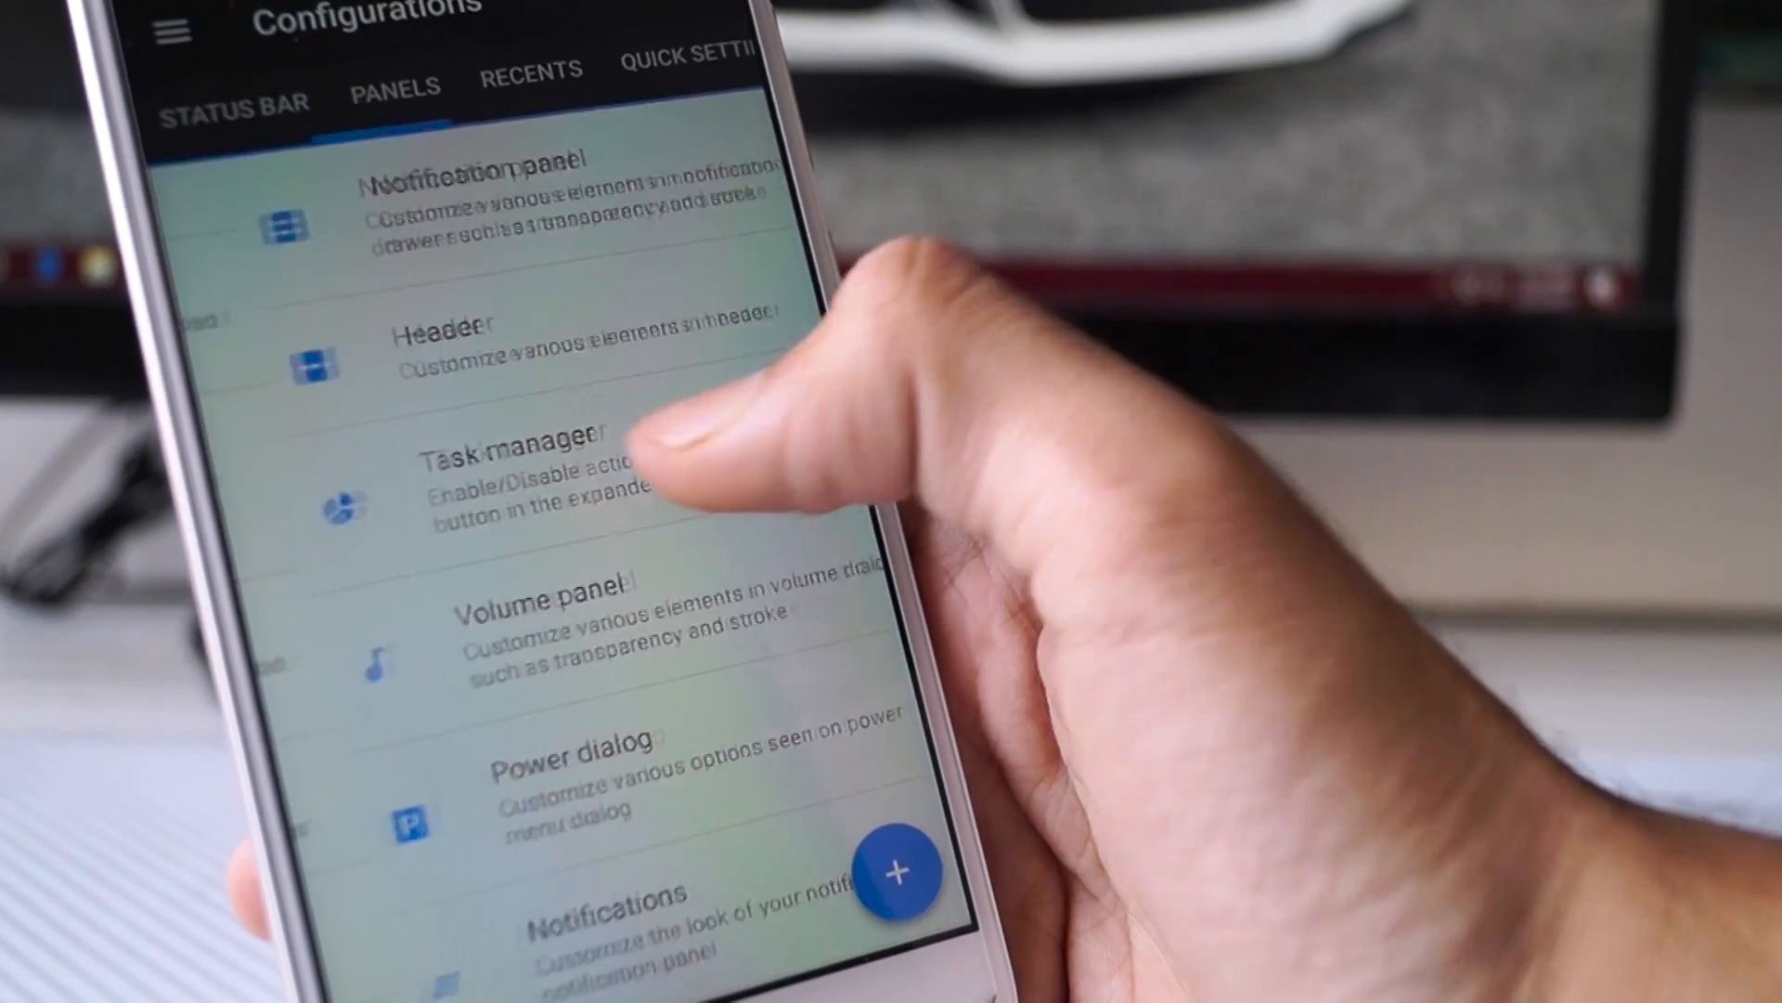
Step: Browse the Recents and Lock screen tabs, ending on the Gestures tab
click(489, 70)
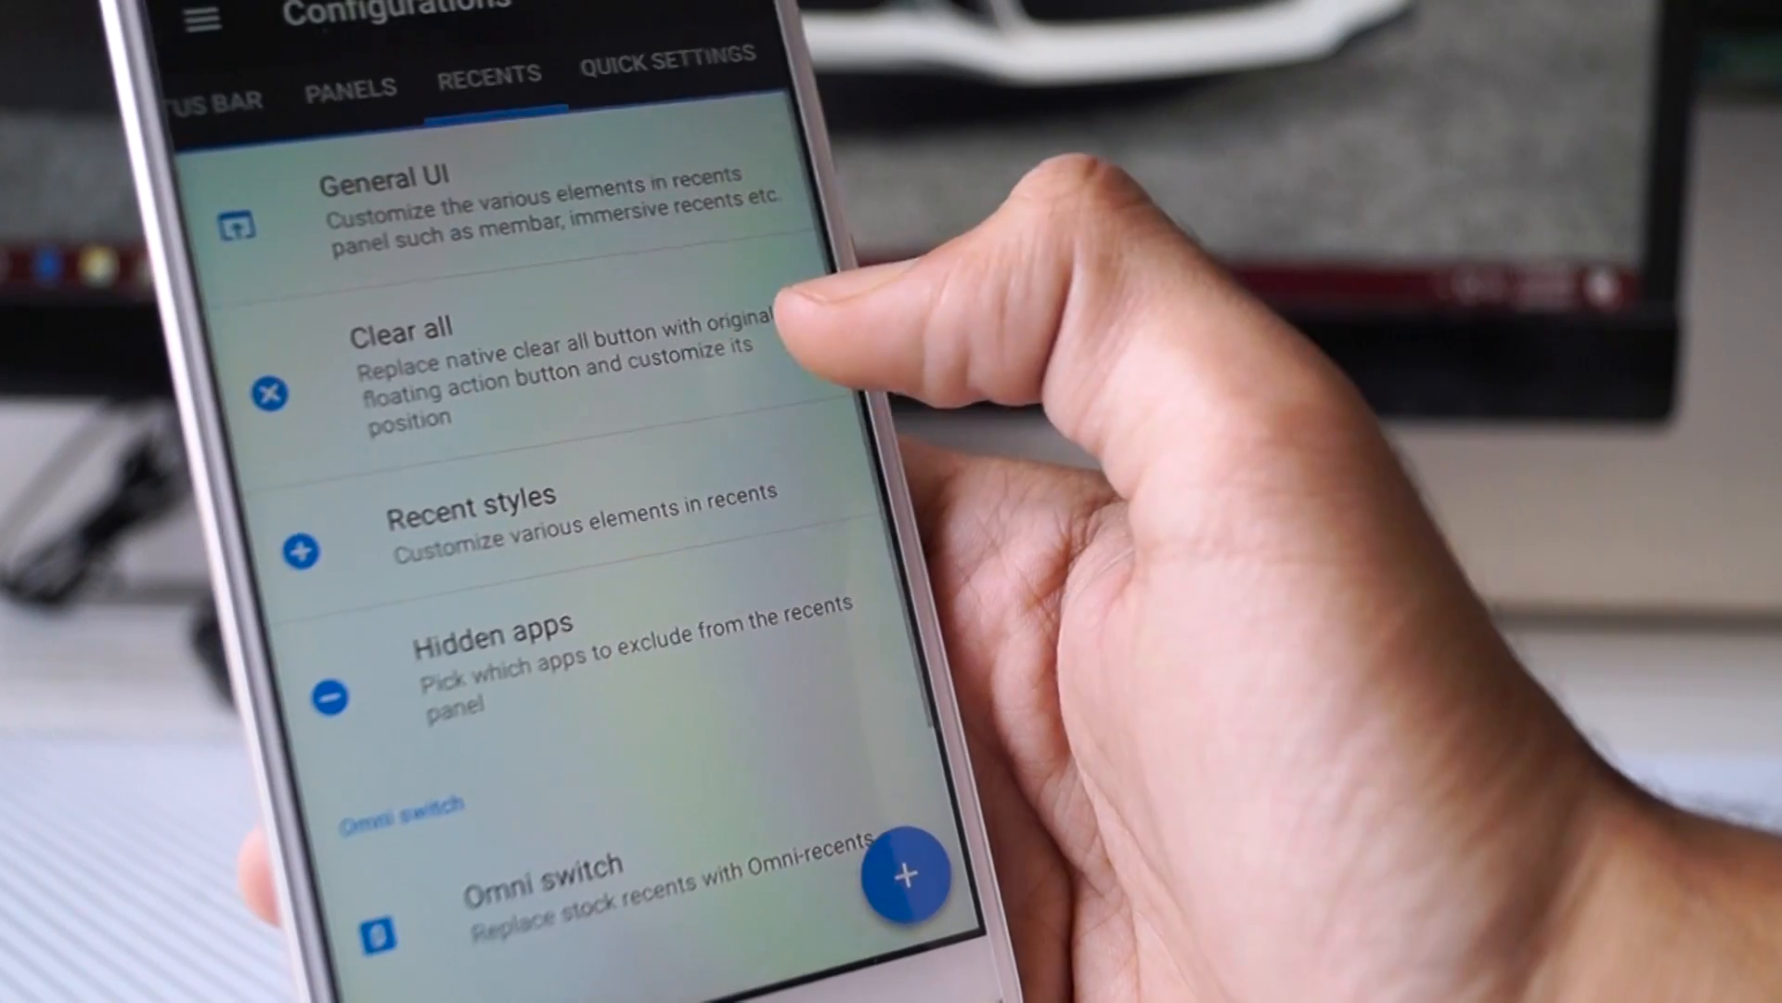
click(665, 57)
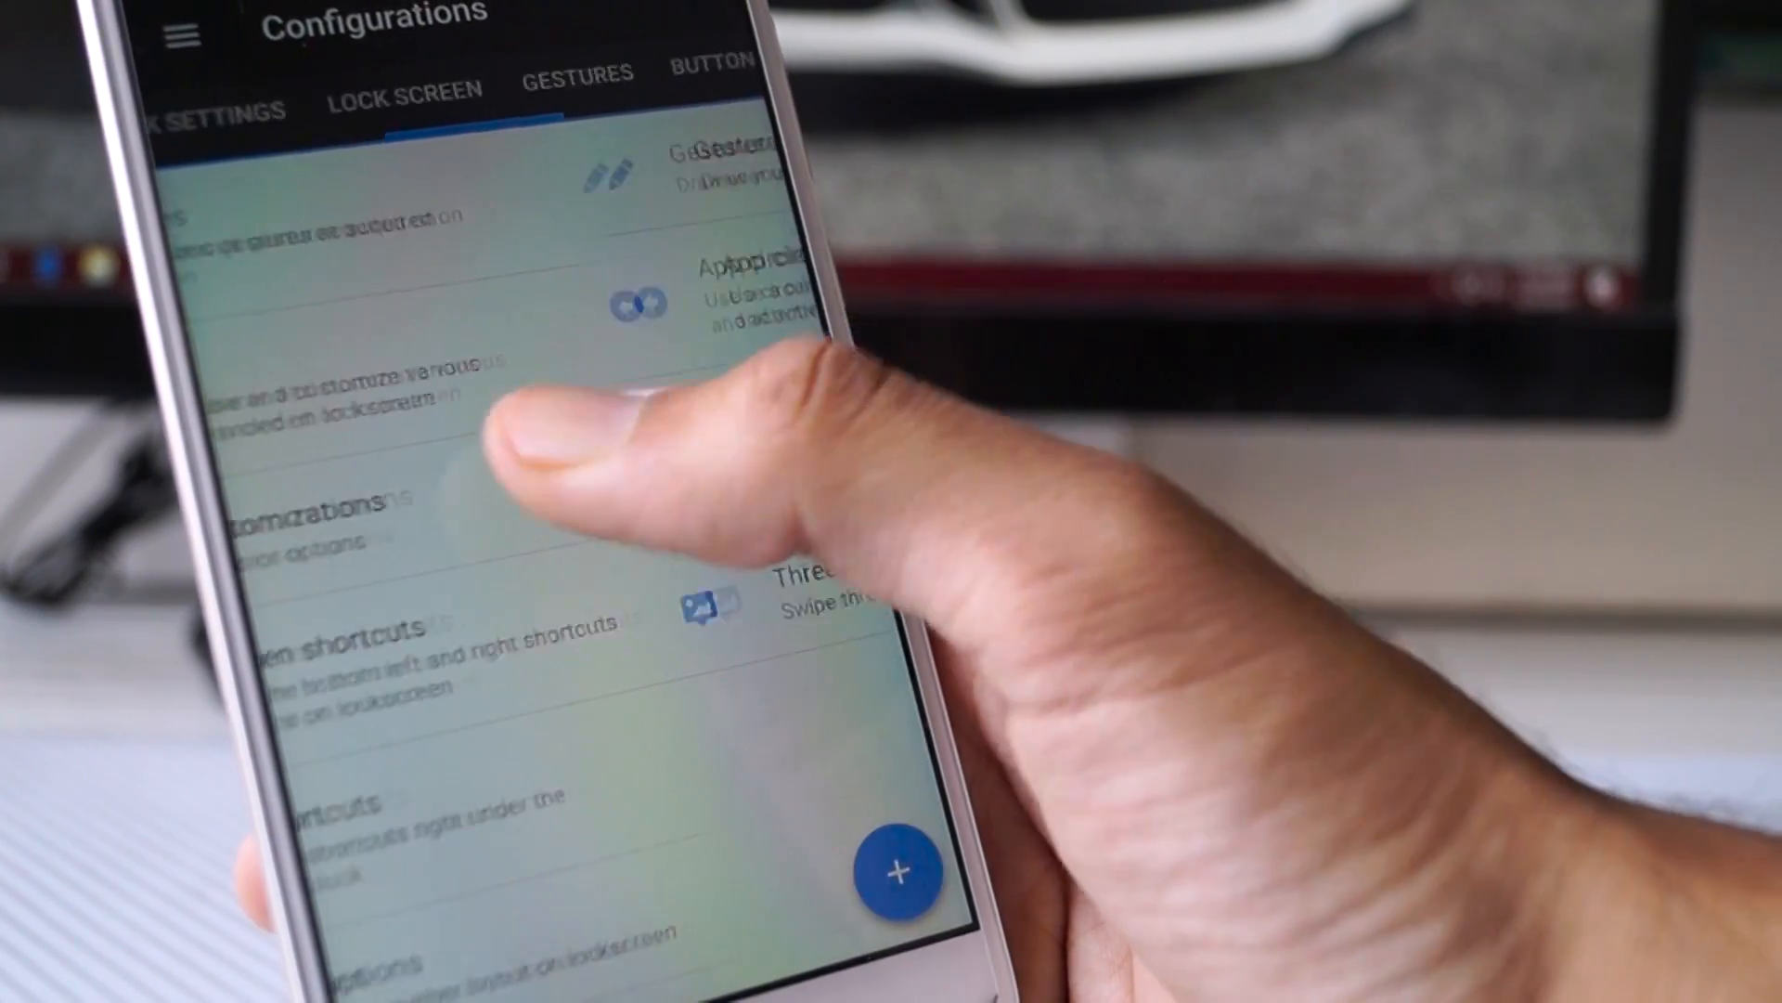
click(576, 71)
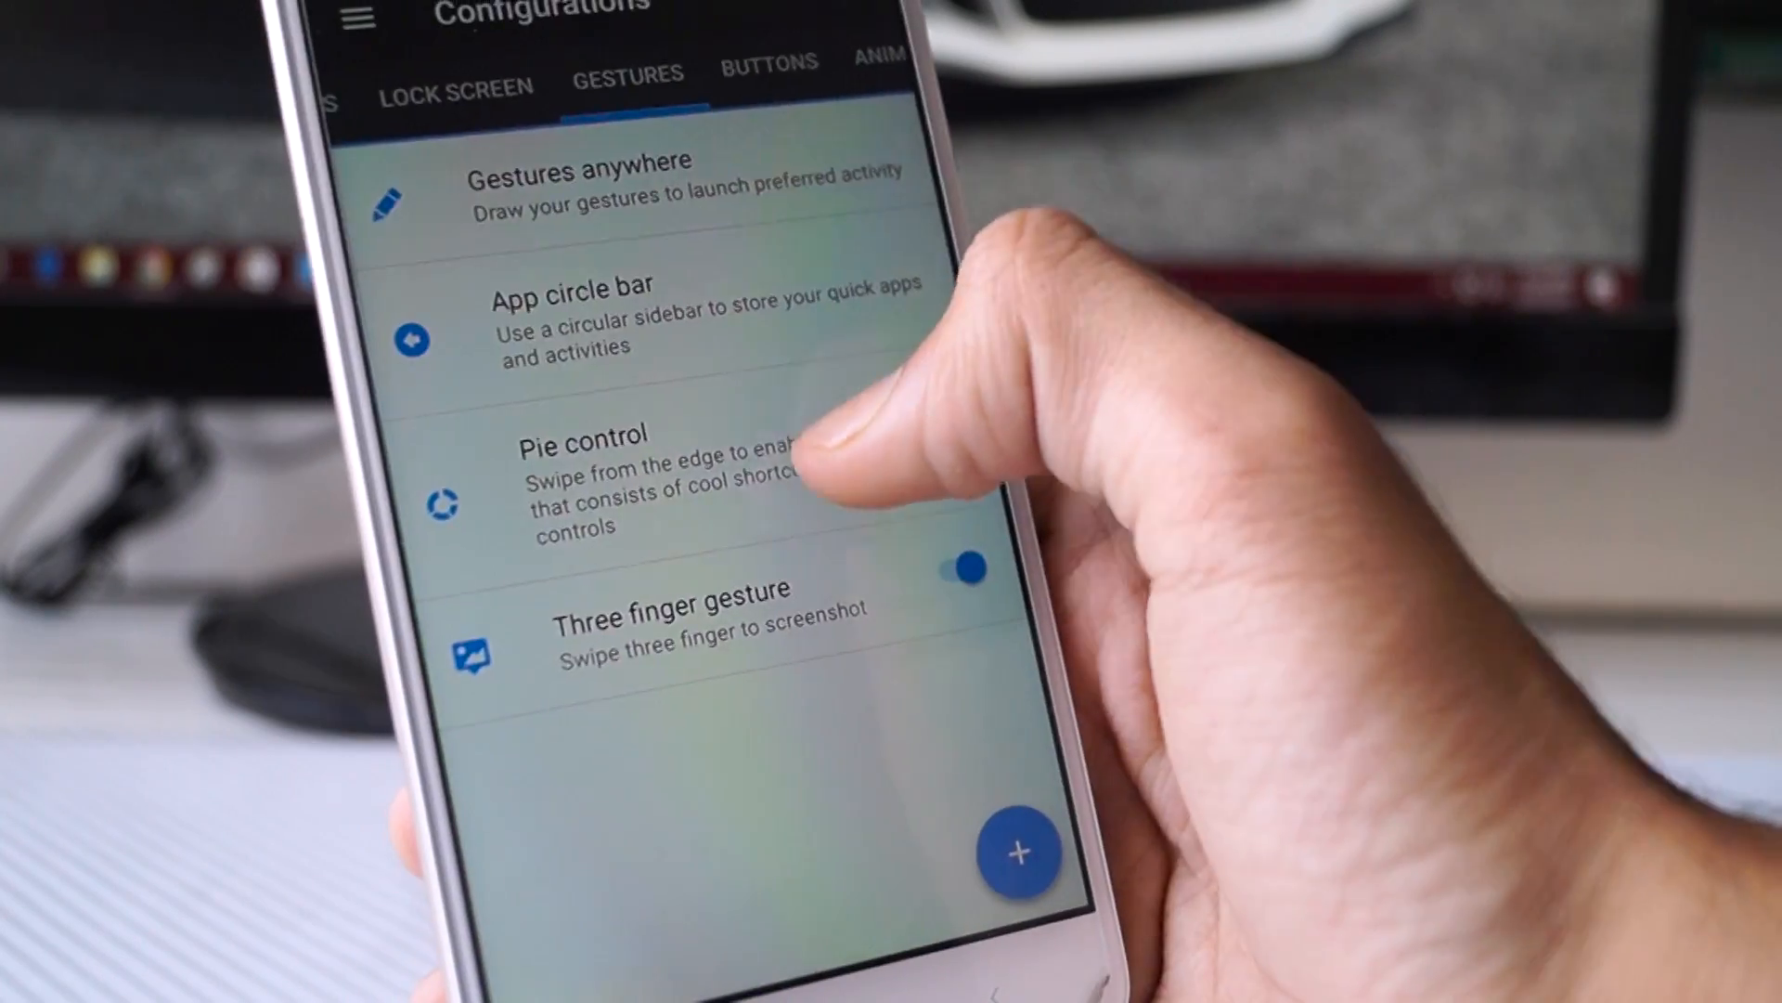